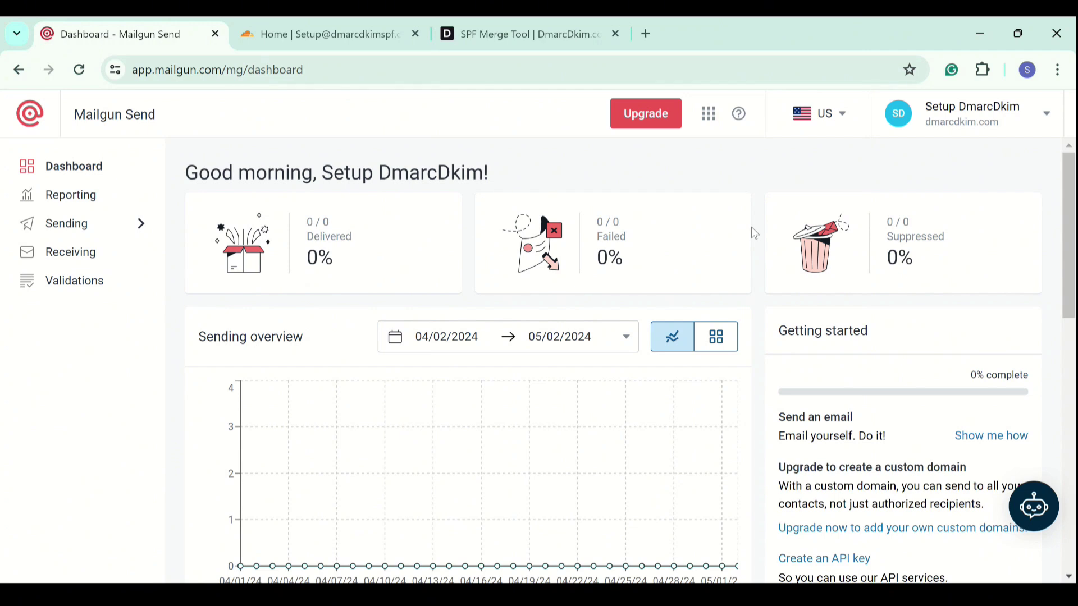
mouse_move(100, 242)
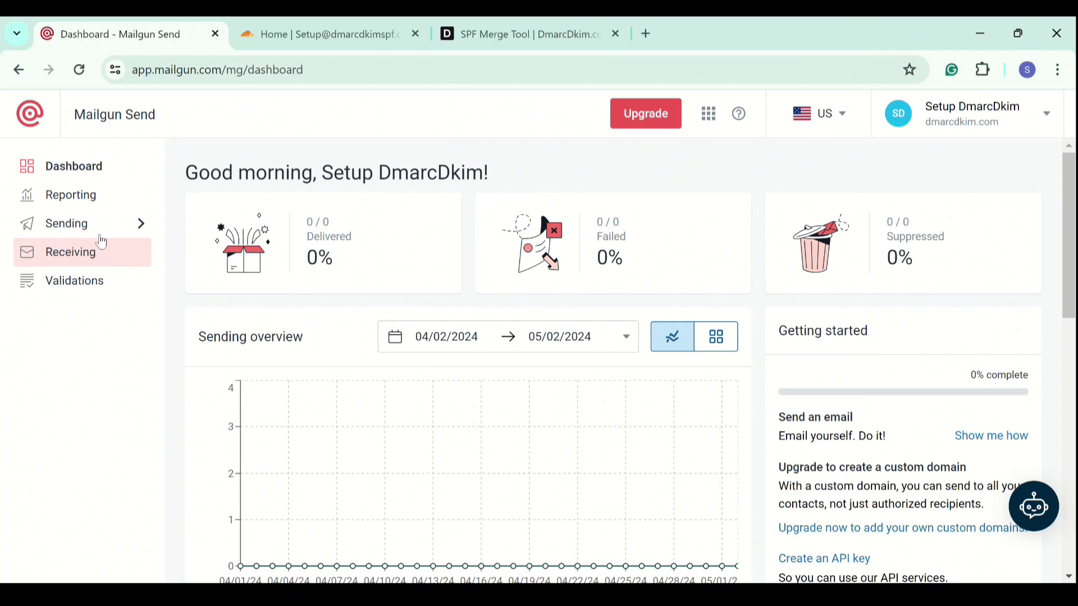
Open Mailgun's sending domains list and start adding a new domain.
click(66, 223)
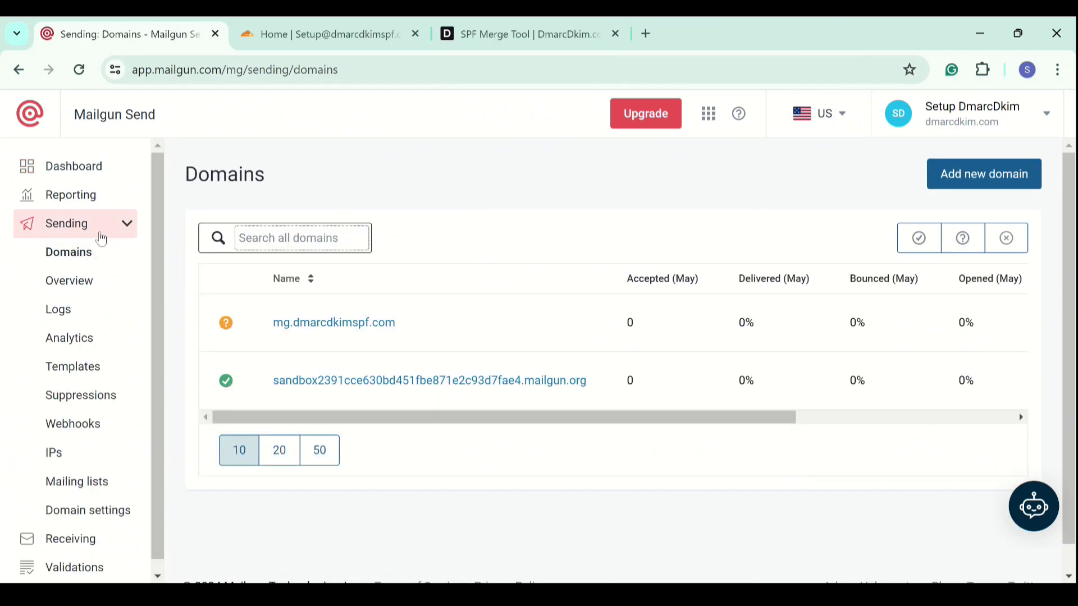
mouse_move(299, 335)
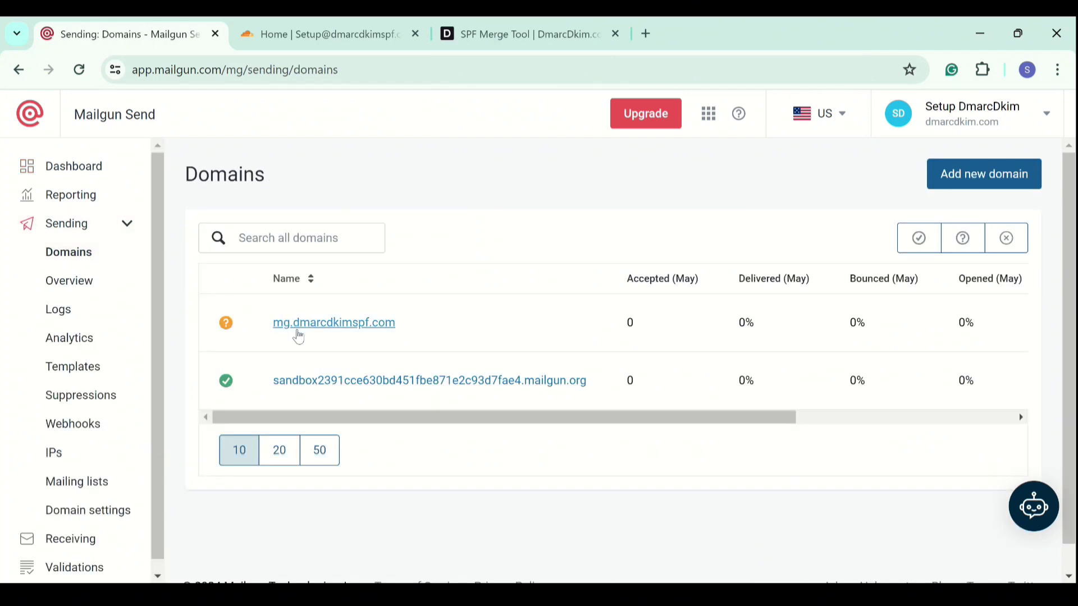
mouse_move(955, 173)
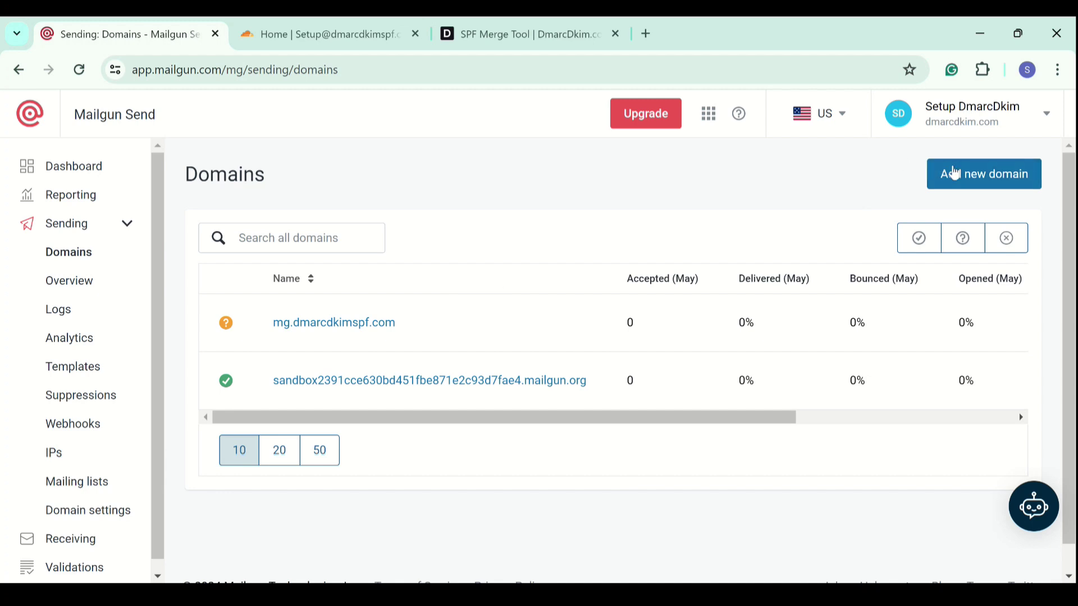
click(984, 173)
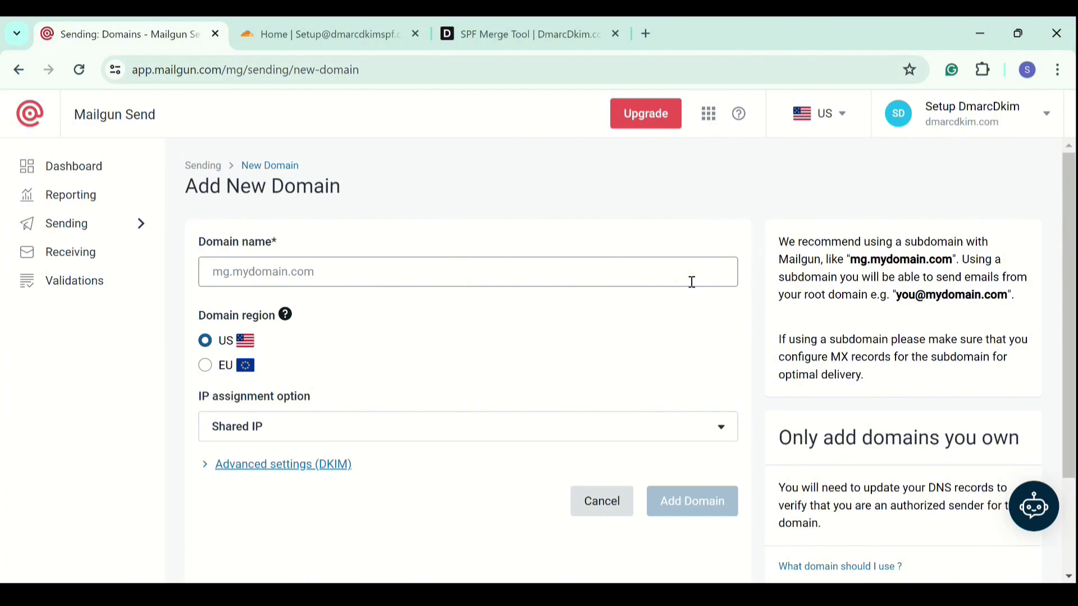
mouse_move(687, 294)
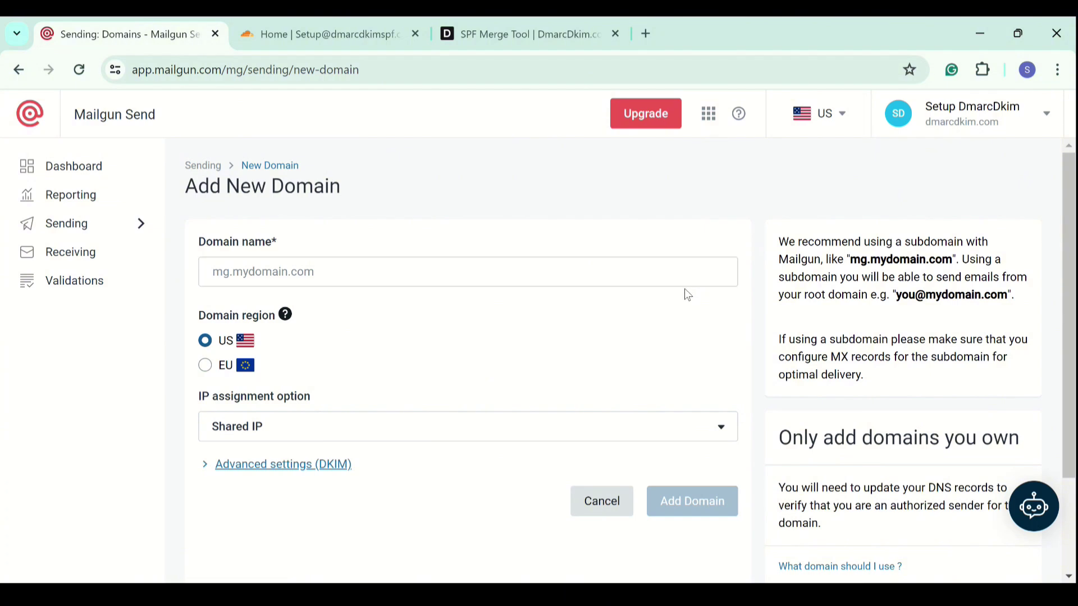
mouse_move(567, 317)
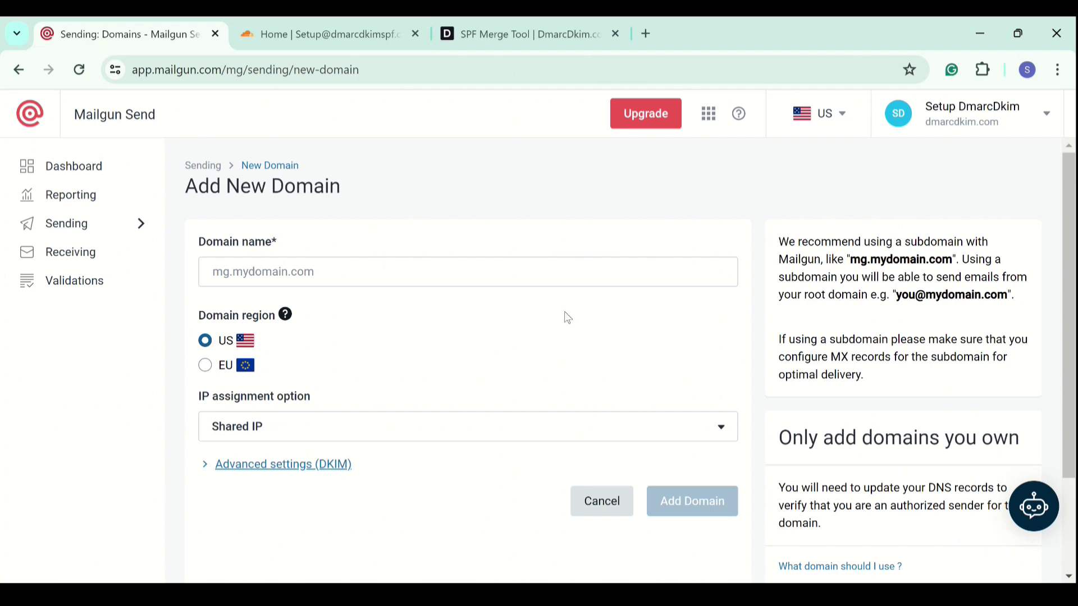
mouse_move(490, 298)
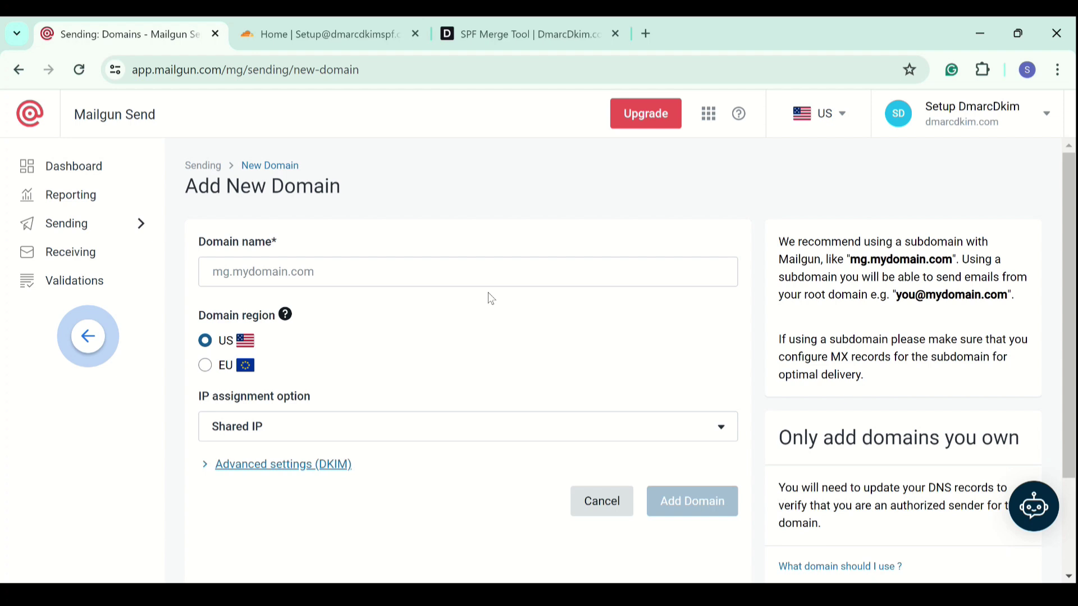
mouse_move(285, 315)
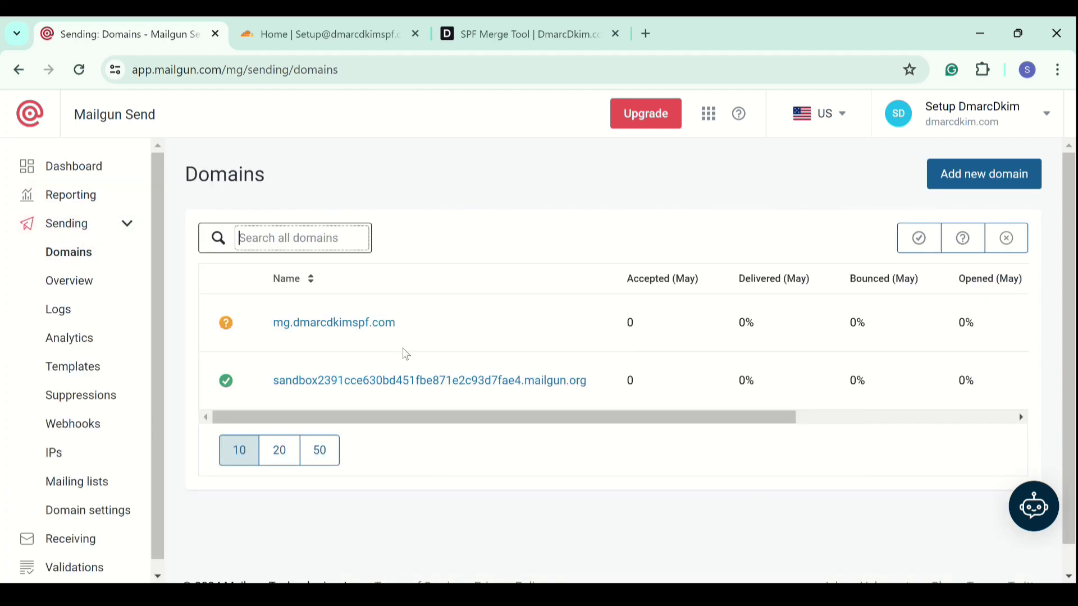
Open mg.dmarcdkimspf.com and review its required SPF, DKIM, MX and tracking CNAME records.
click(334, 322)
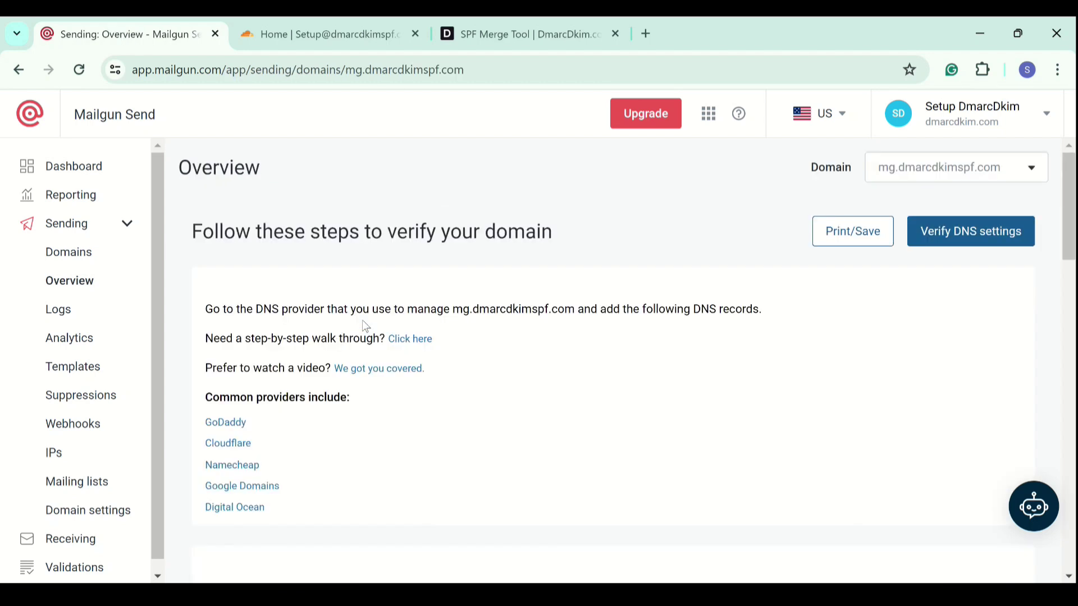
scroll(down, 3)
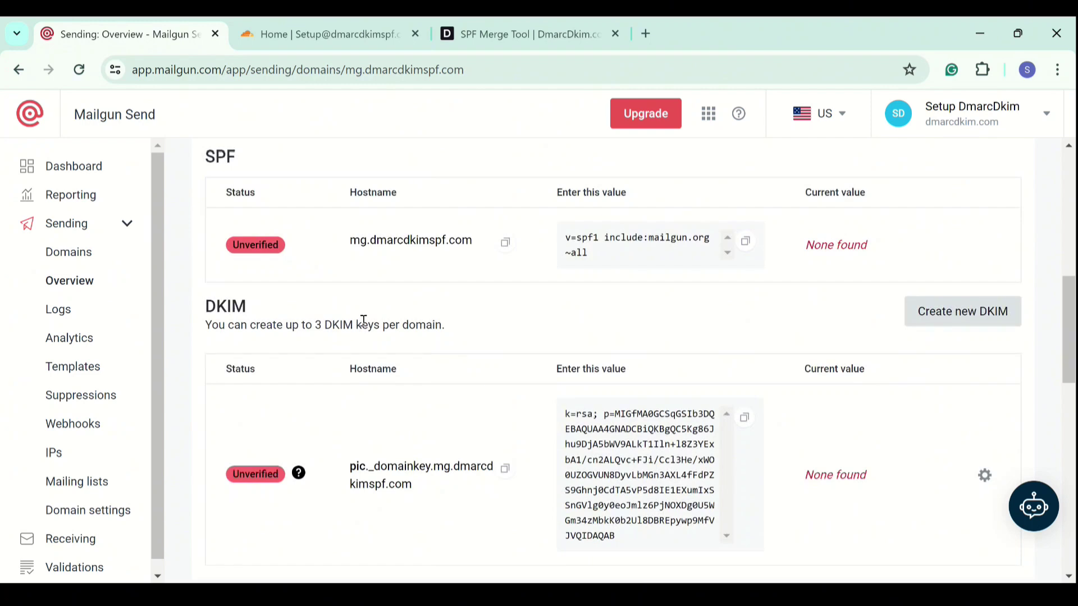
scroll(down, 3)
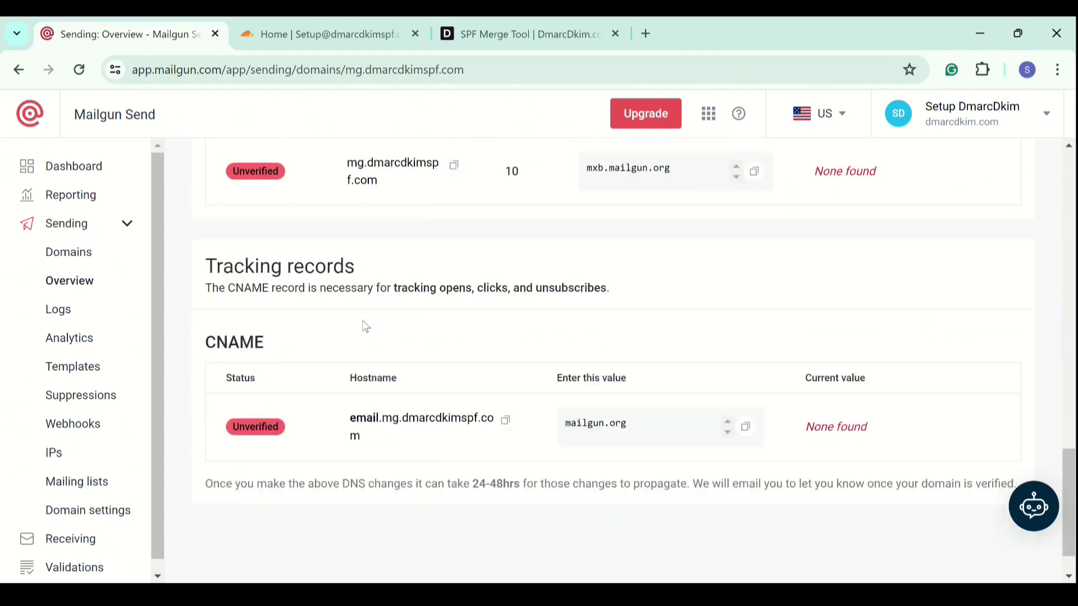
scroll(up, 3)
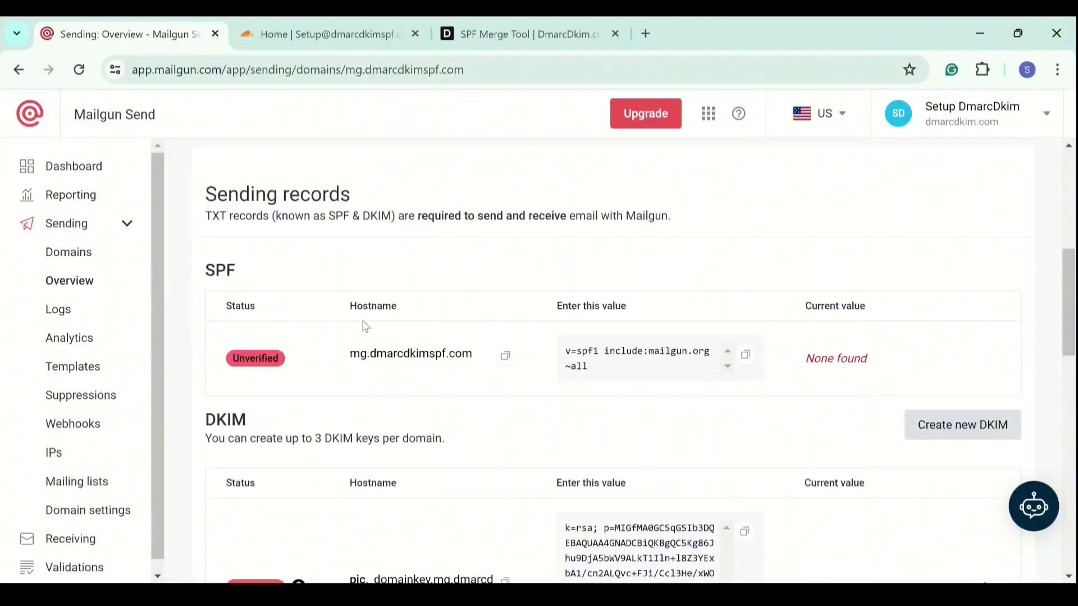
scroll(up, 3)
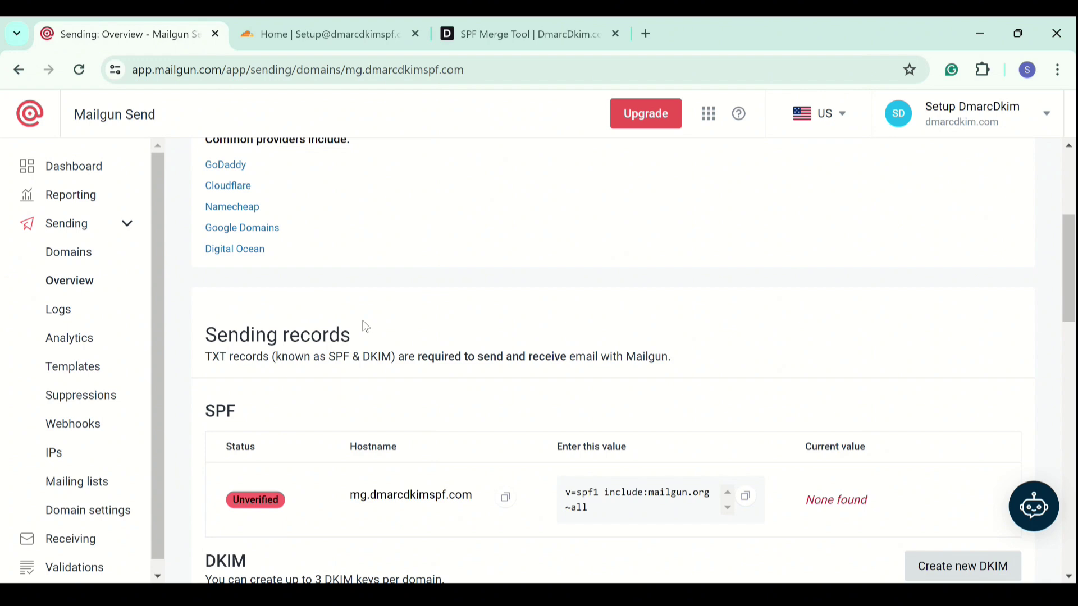
In Cloudflare, open dmarcdkimspf.com's DNS records and edit the existing Google SPF TXT record.
click(323, 35)
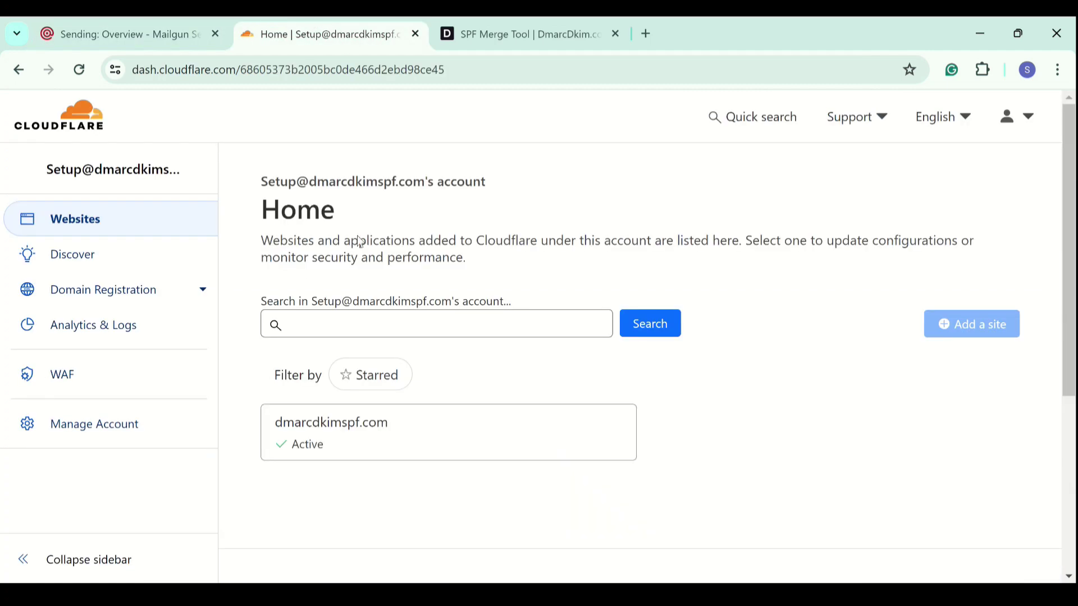
mouse_move(227, 244)
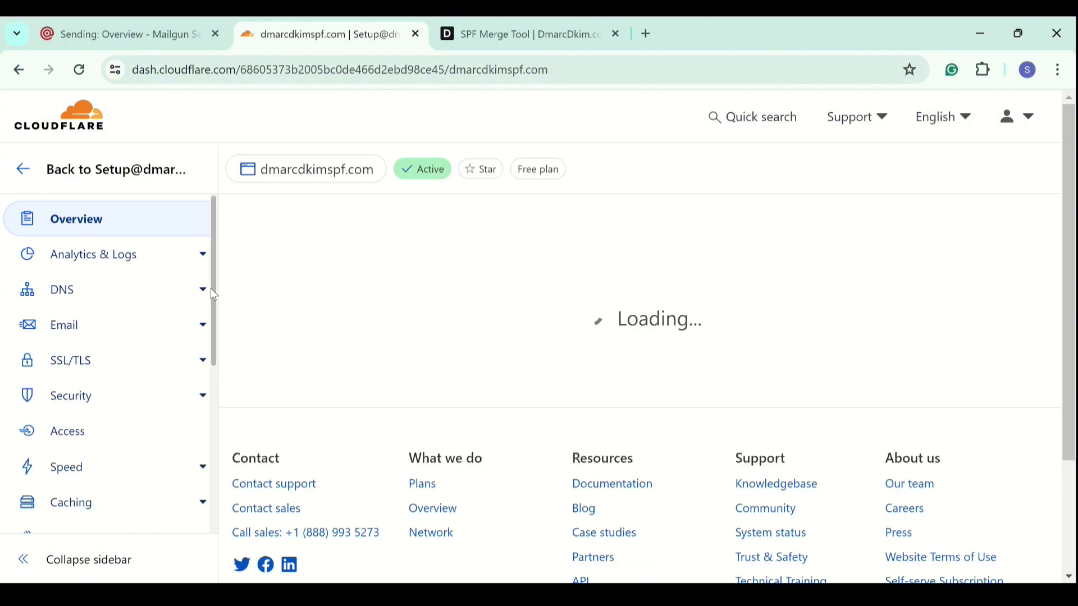
click(62, 289)
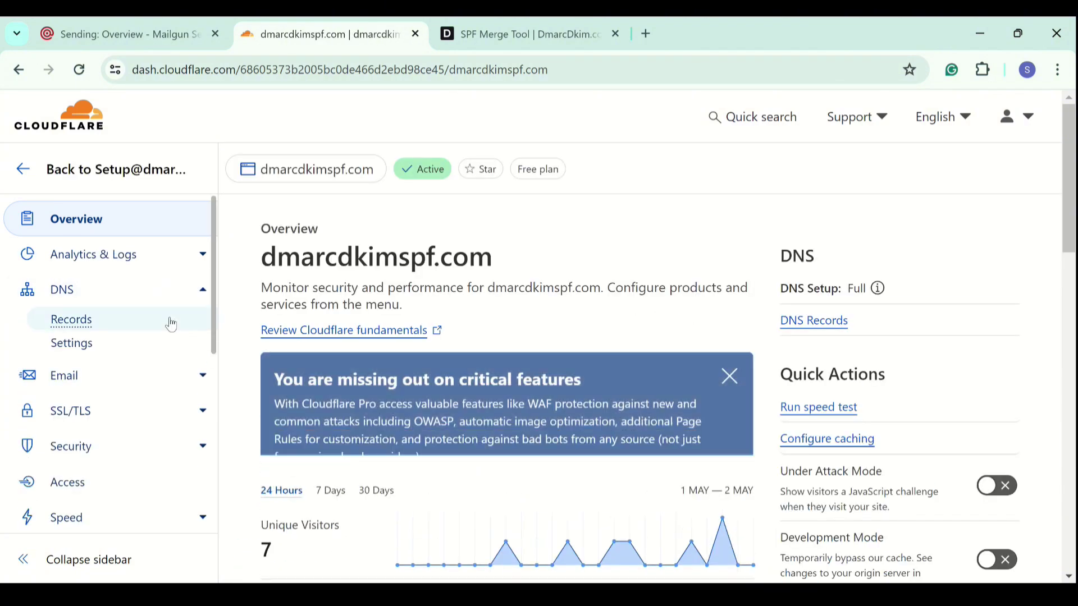
click(71, 319)
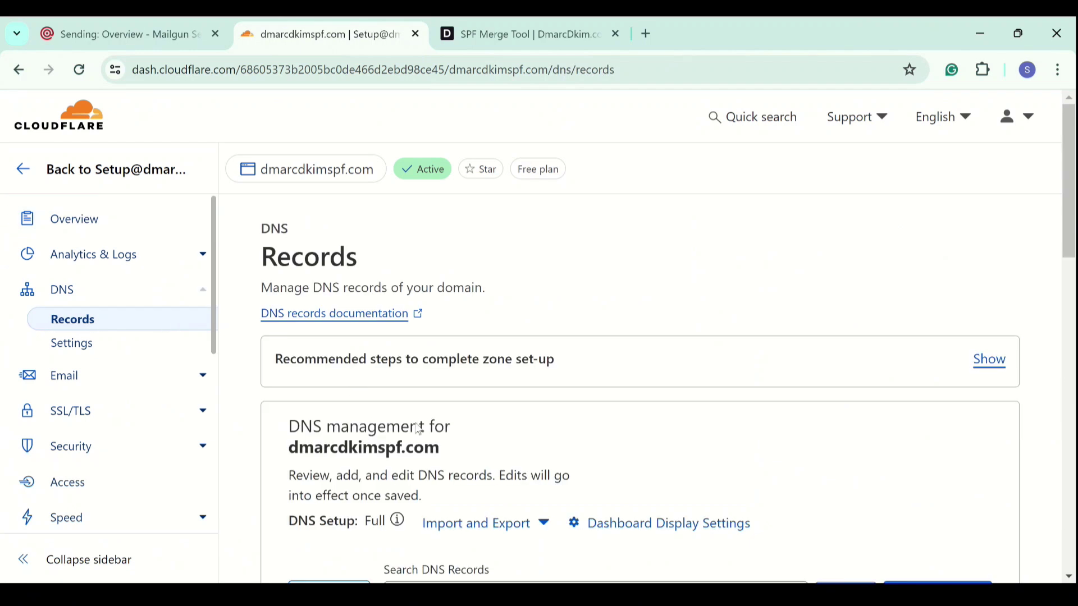
scroll(down, 3)
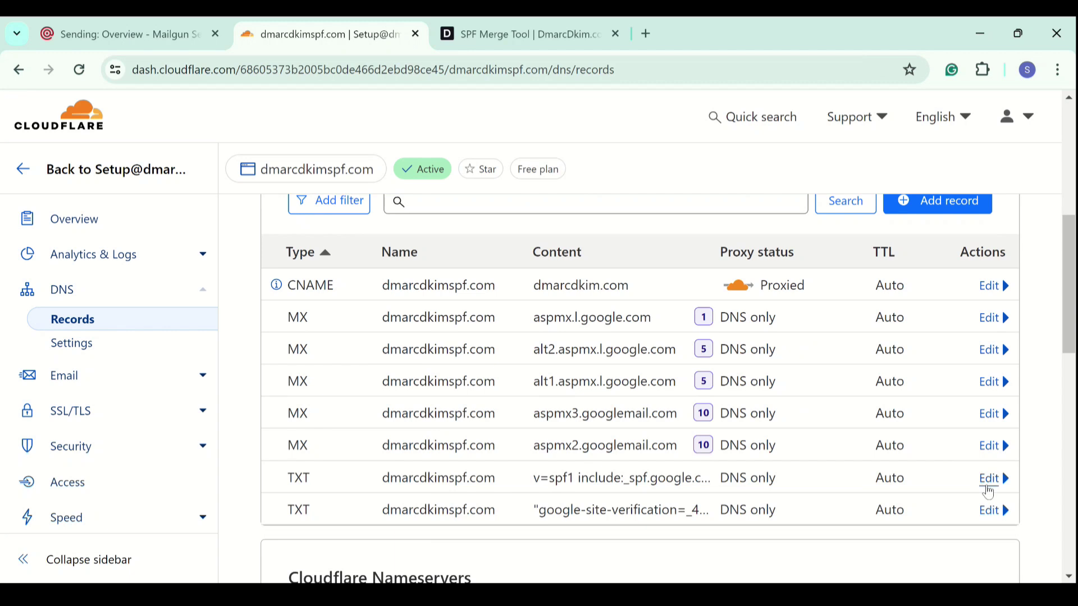
click(989, 478)
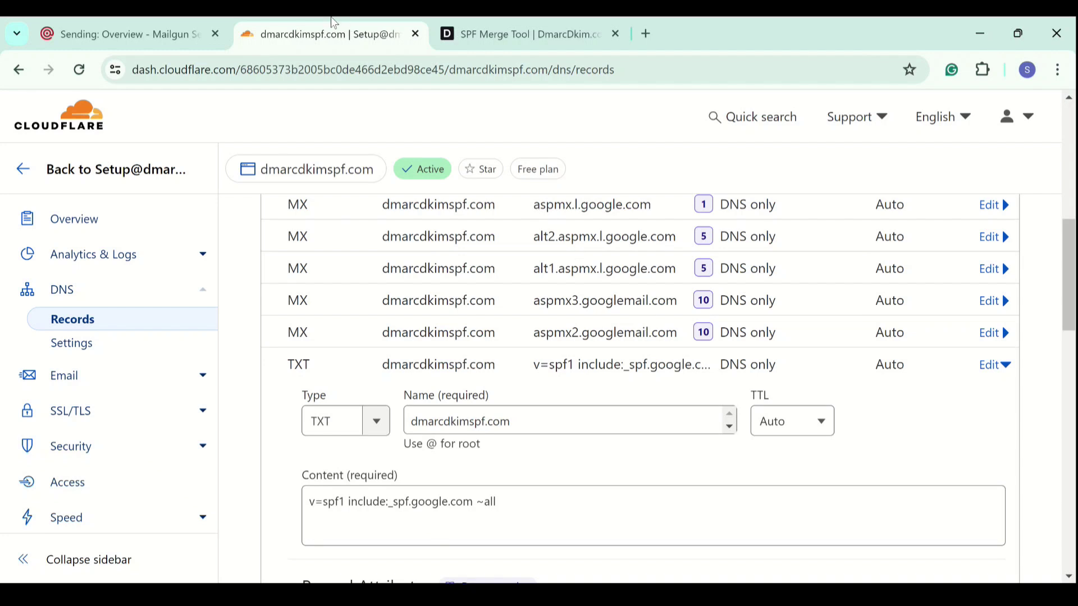
click(521, 34)
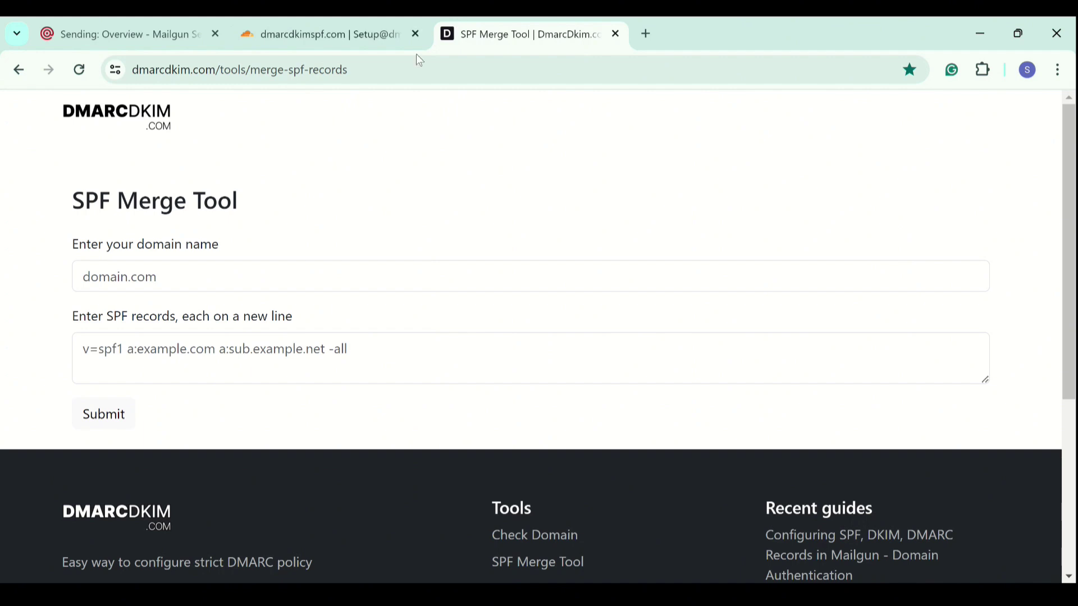
Merge 'v=spf1 include:mailgun.org ~all' with dmarcdkimspf.com's Google SPF record in the SPF Merge Tool.
click(315, 277)
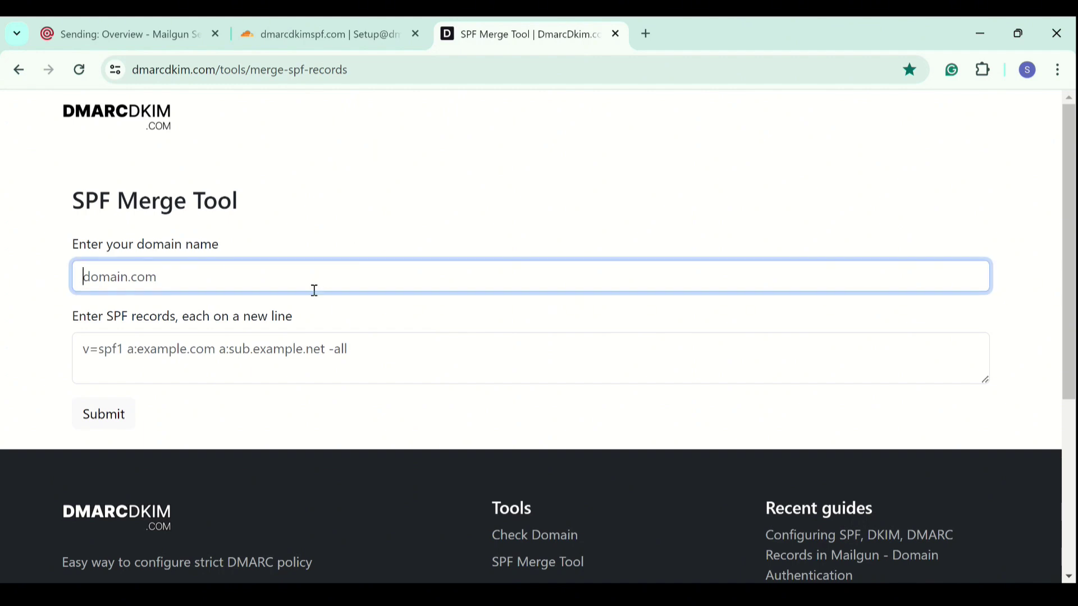
text(dmarcdkimspf.com)
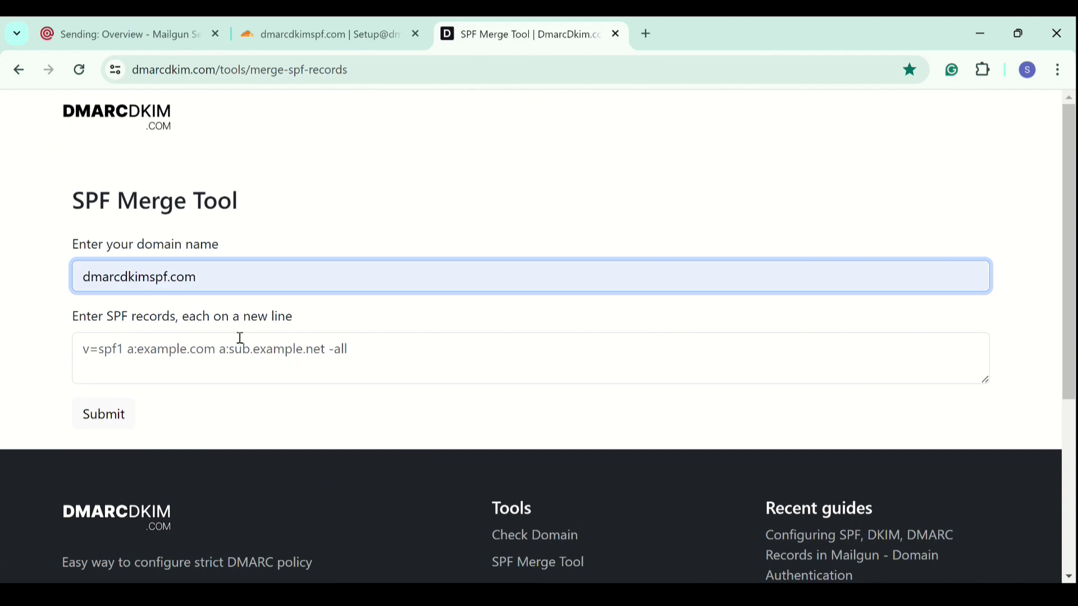
click(129, 35)
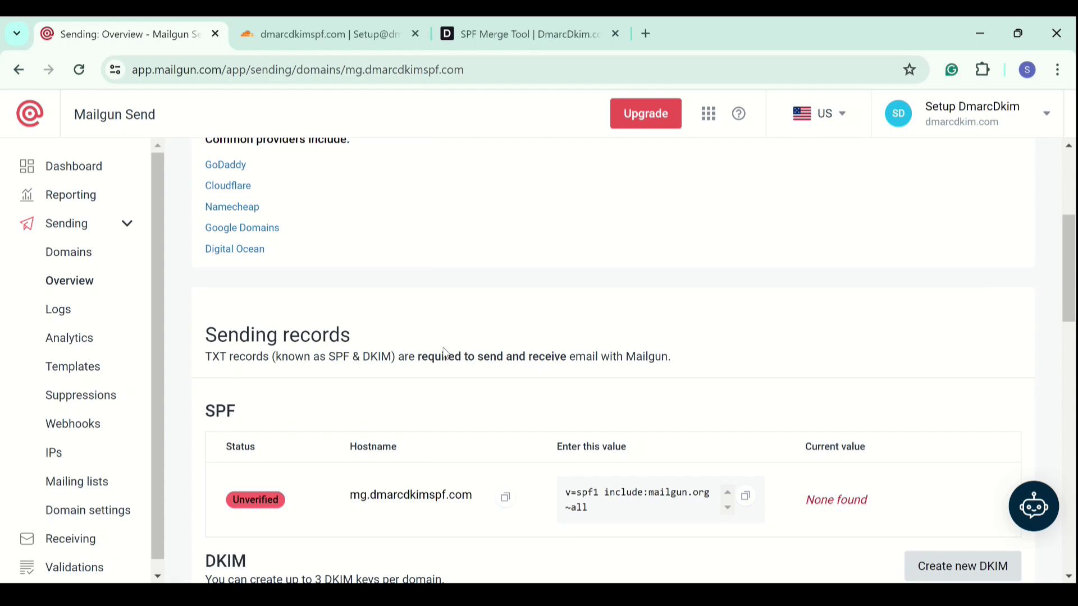
scroll(down, 3)
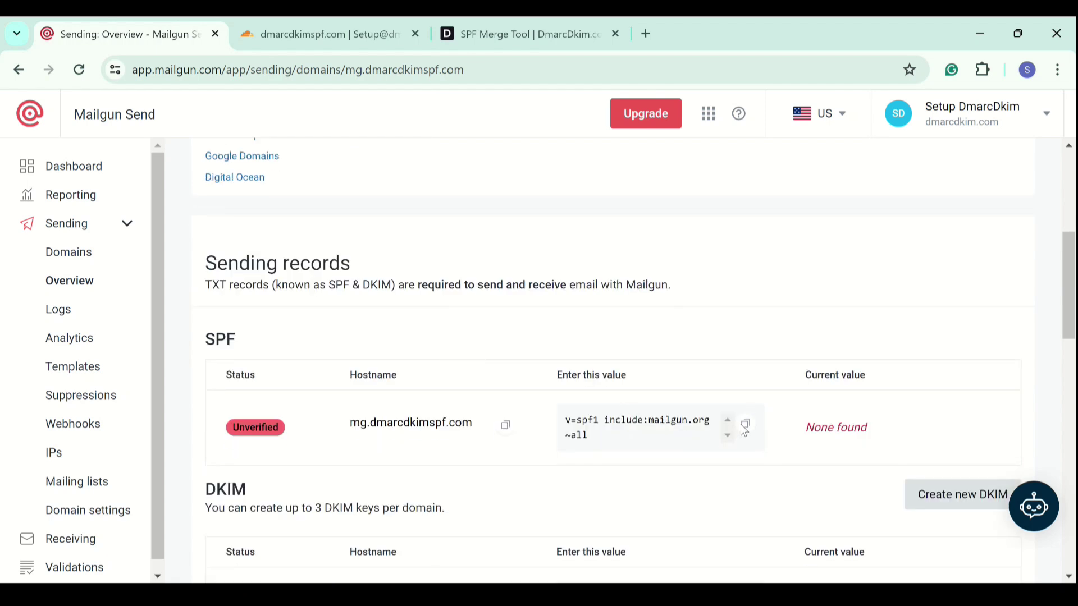
click(522, 33)
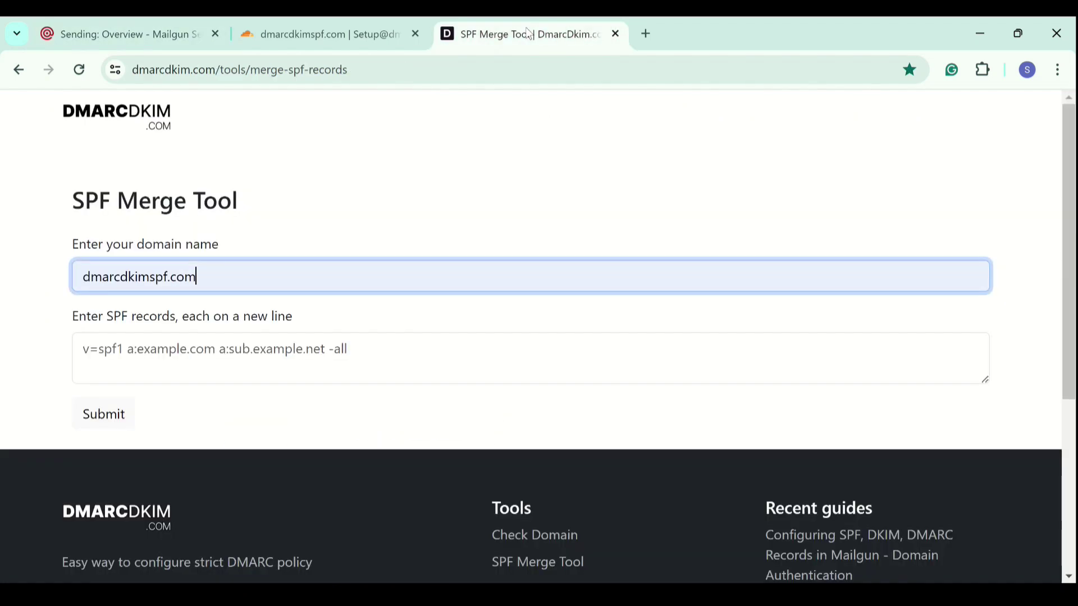
text(v=spf1 include:mailgun.org ~all)
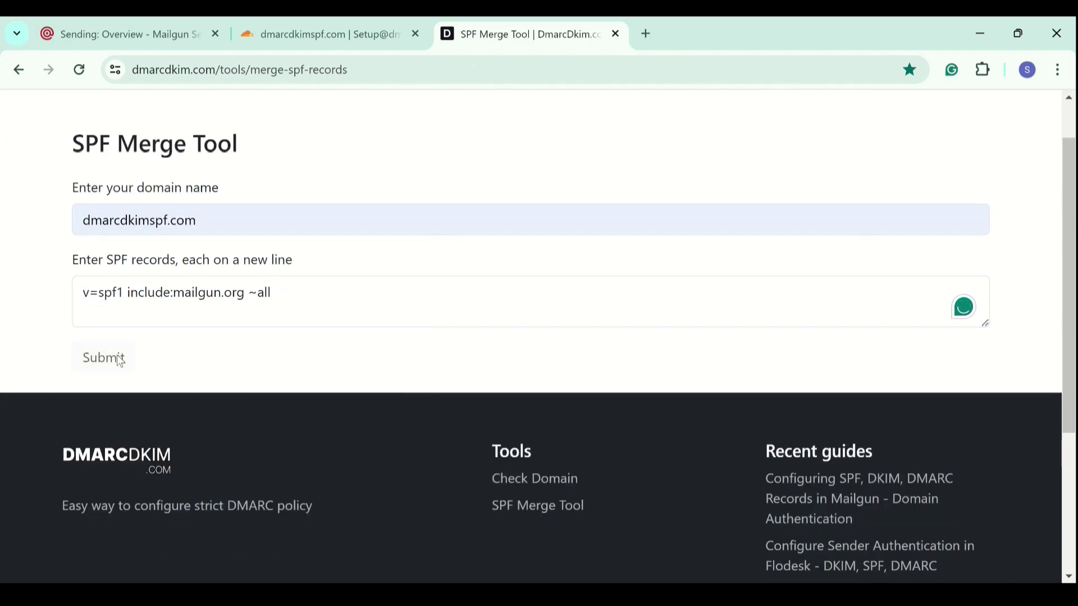
click(104, 358)
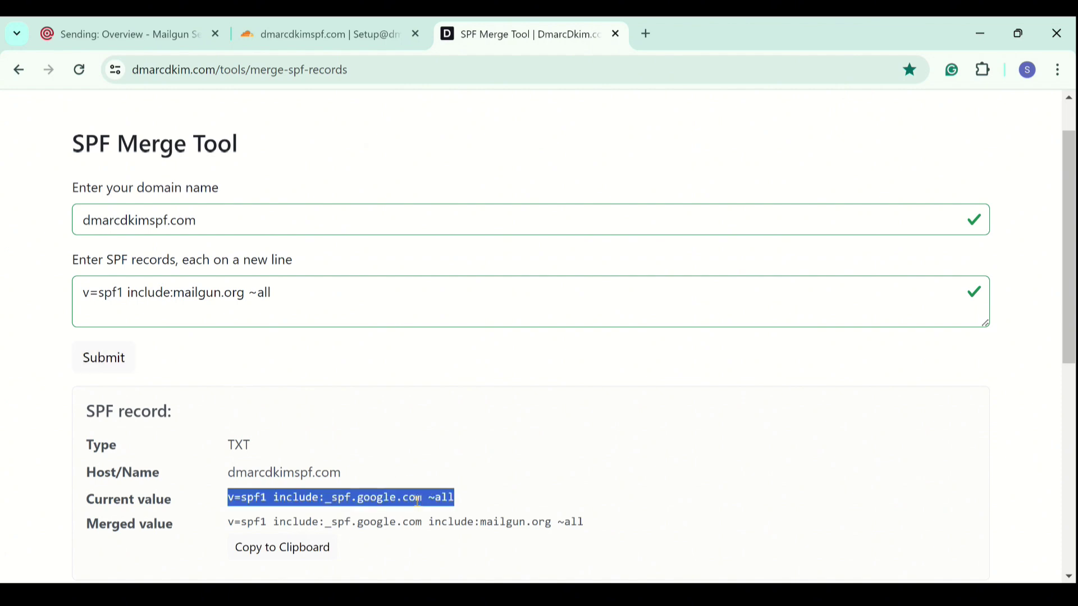
mouse_move(320, 296)
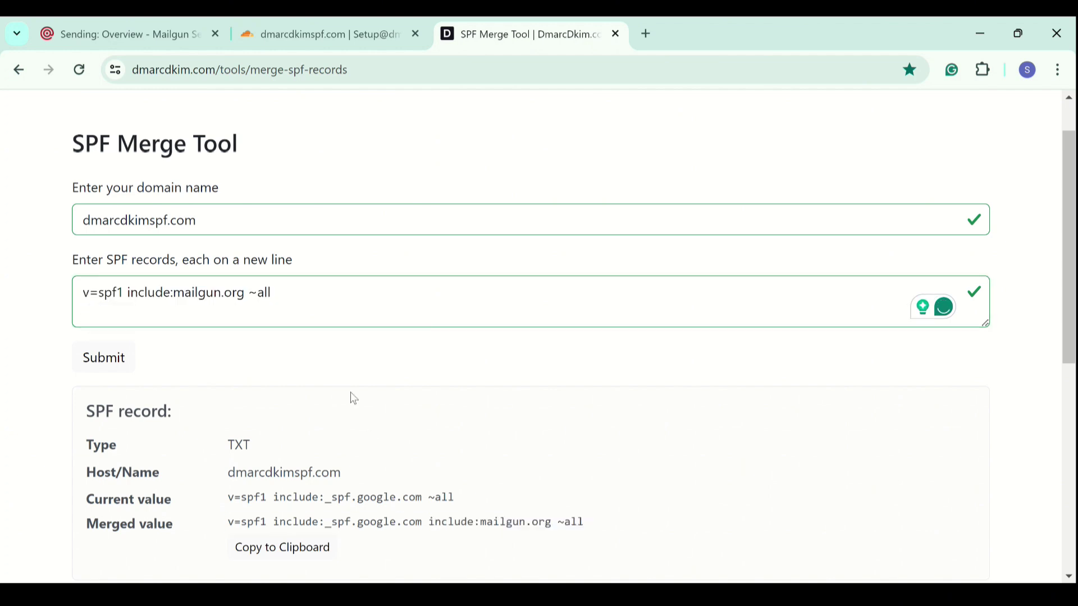
click(317, 34)
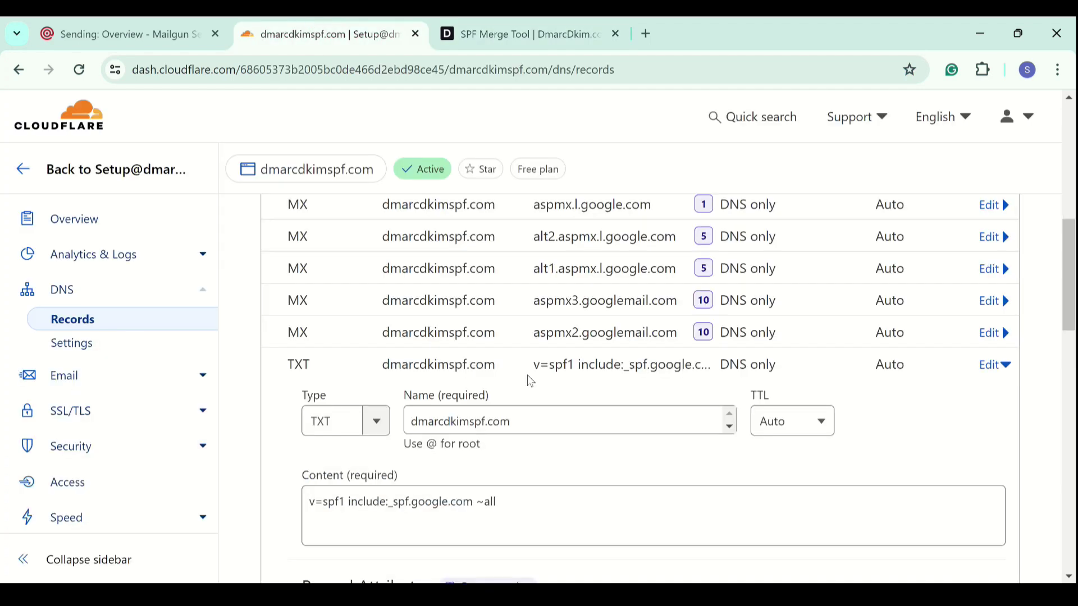
Add TXT record mg.dmarcdkimspf.com with 'v=spf1 include:_spf.google.com include:mailgun.org ~all'.
click(937, 328)
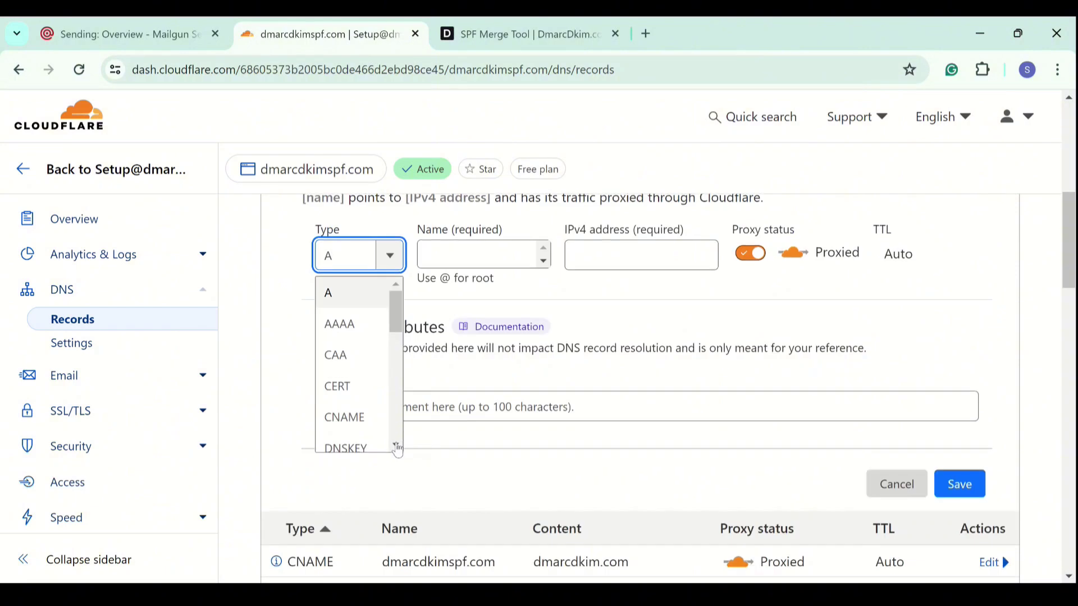
scroll(down, 3)
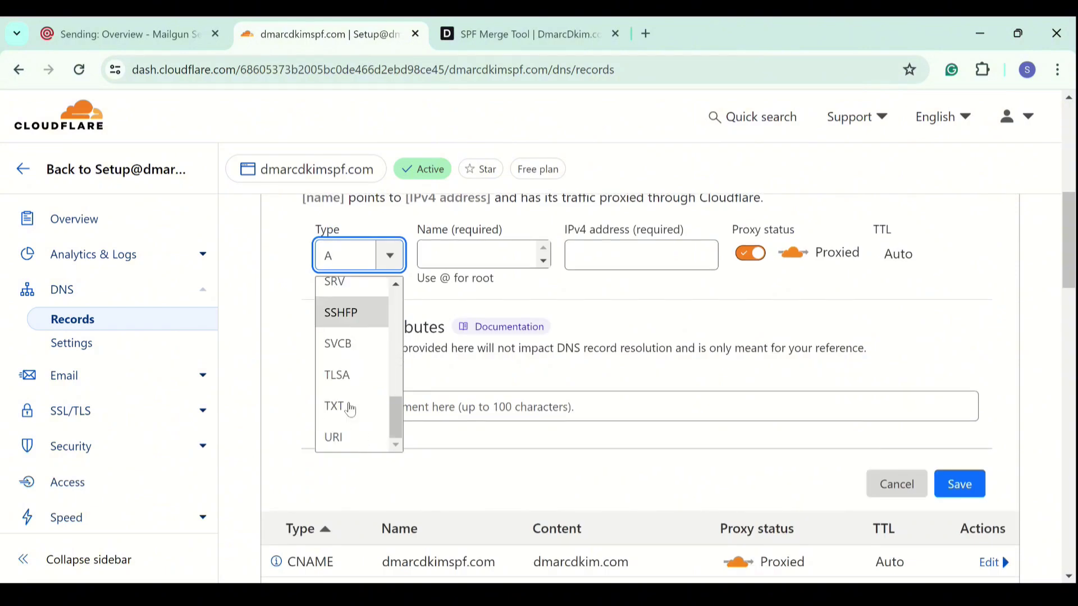
click(332, 406)
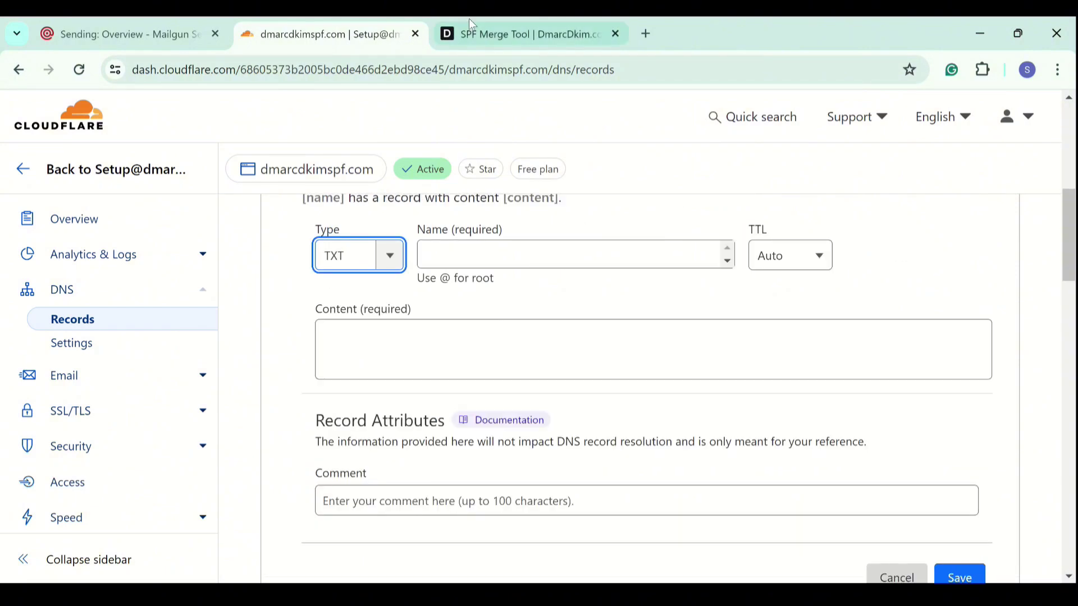
click(531, 35)
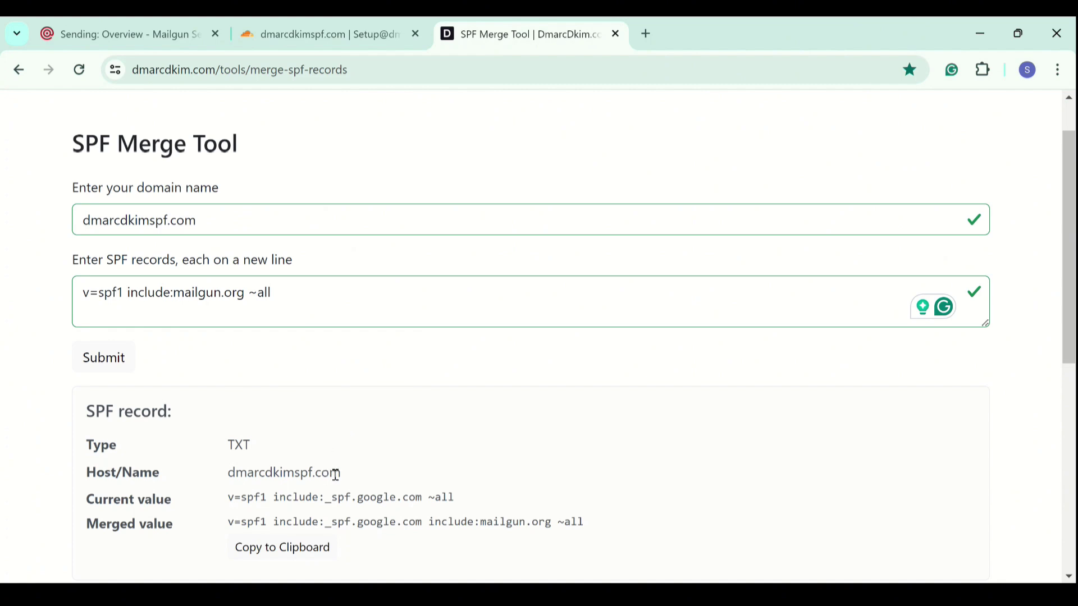
double_click(281, 472)
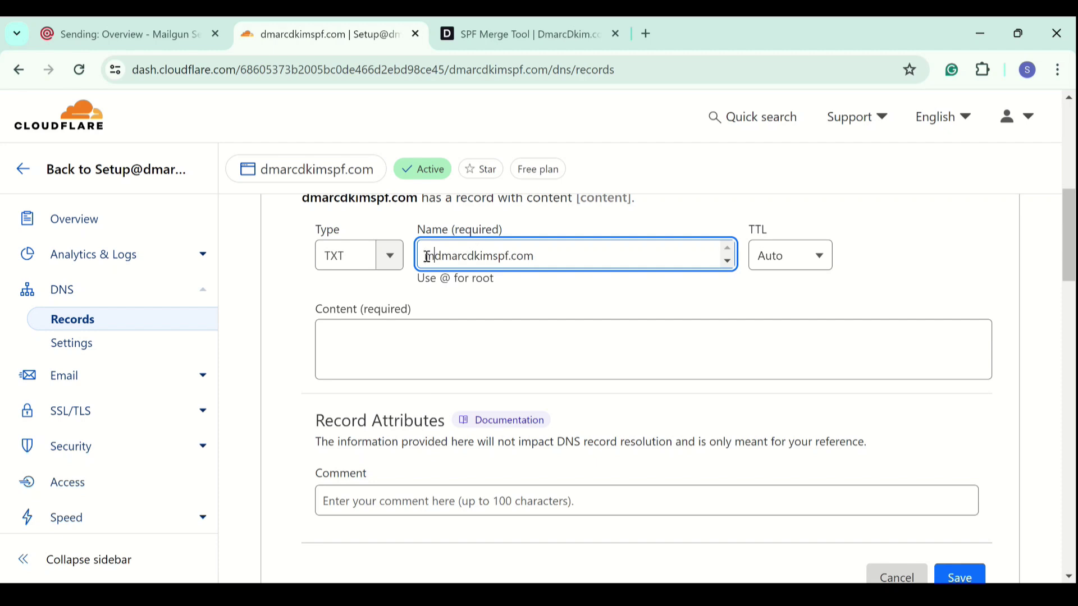
text(mg.)
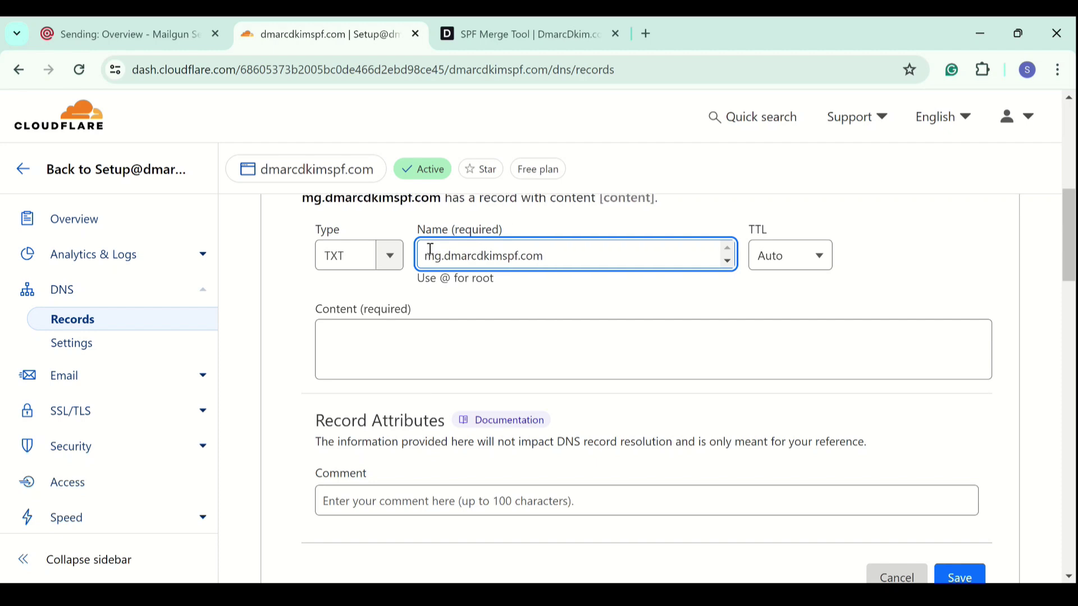
click(526, 34)
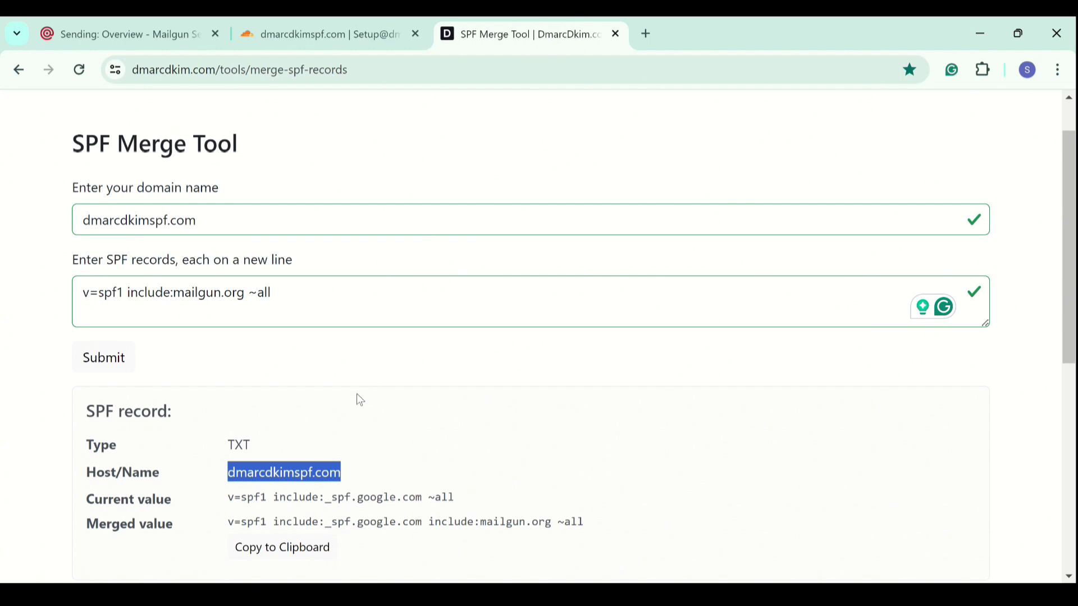
click(323, 34)
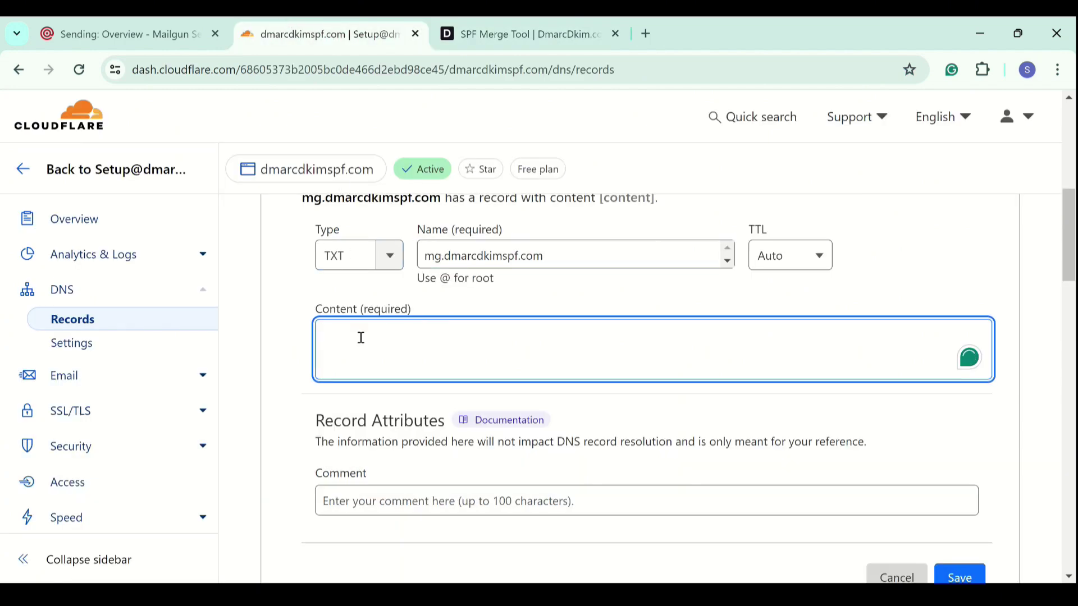
text(v=spf1 include:_spf.google.com include:mailgun.org ~all)
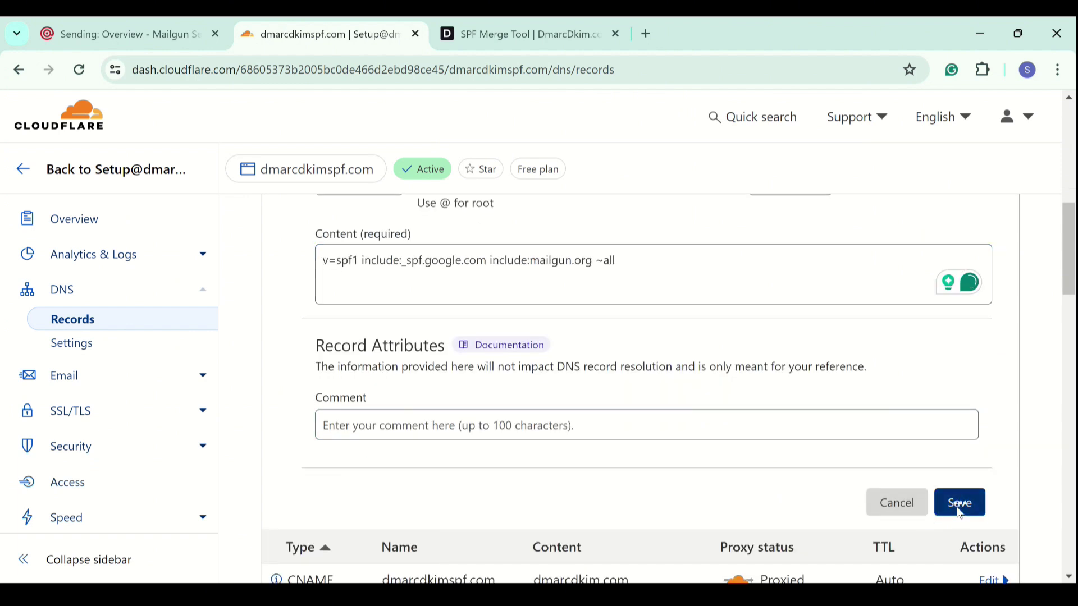
click(960, 503)
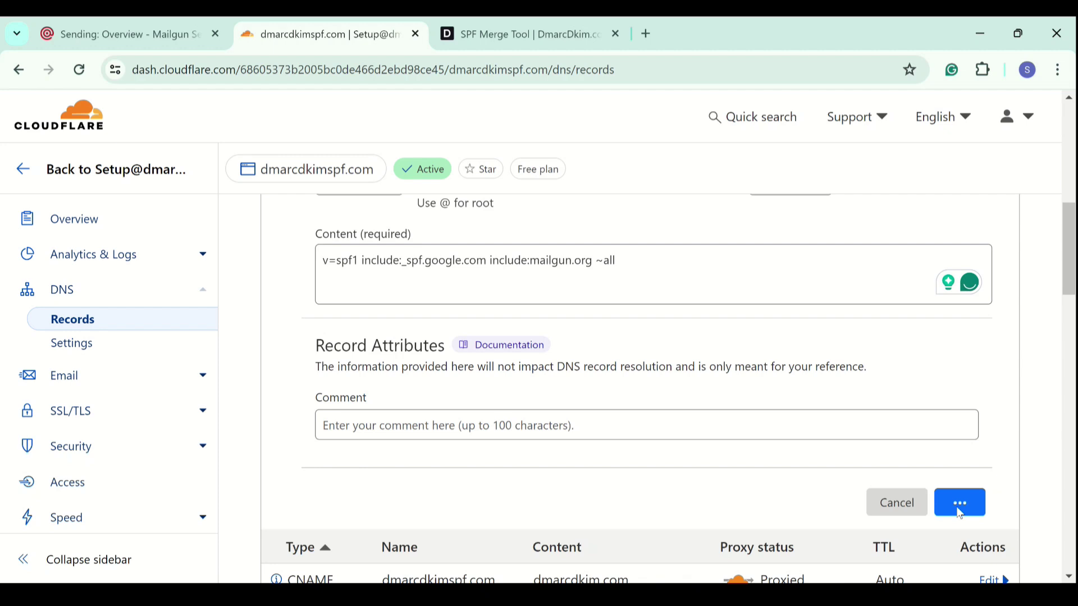
click(959, 502)
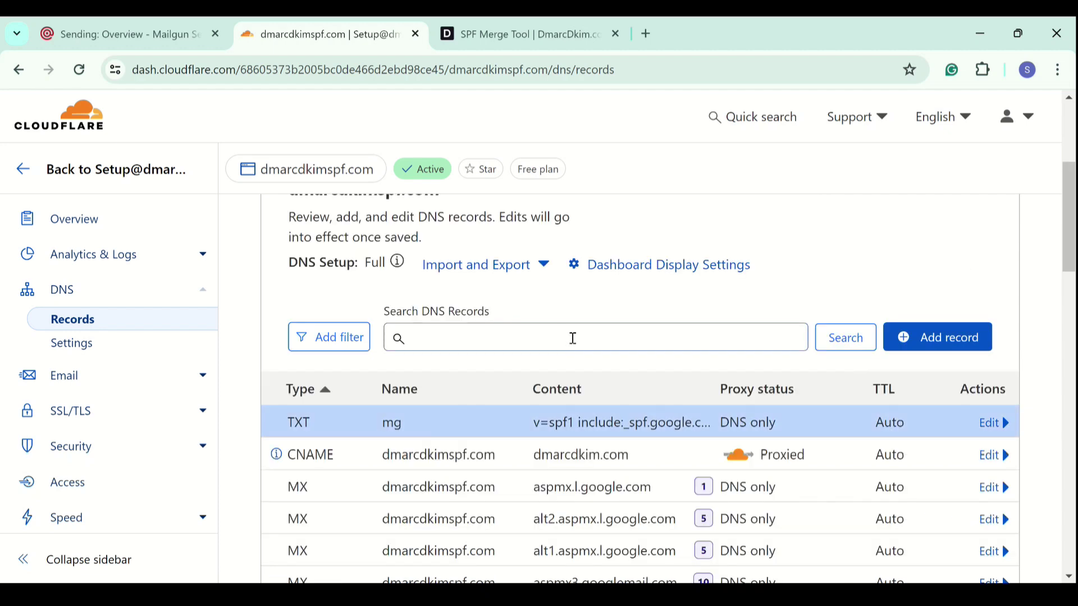
Start a new Cloudflare TXT record named pic._domainkey.mg.dmarcdkimspf.com.
click(129, 34)
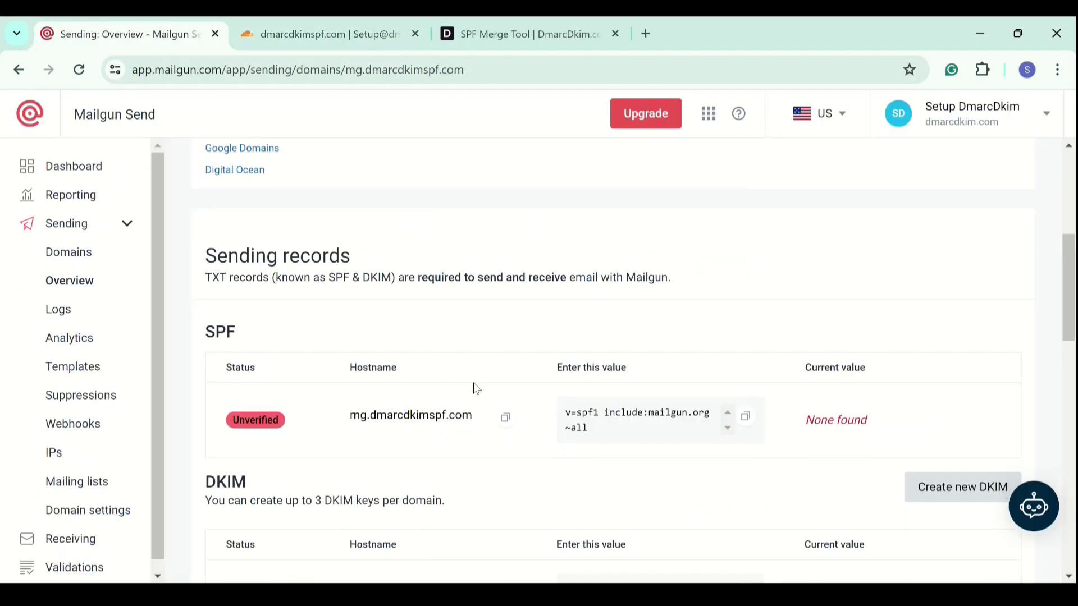
scroll(down, 3)
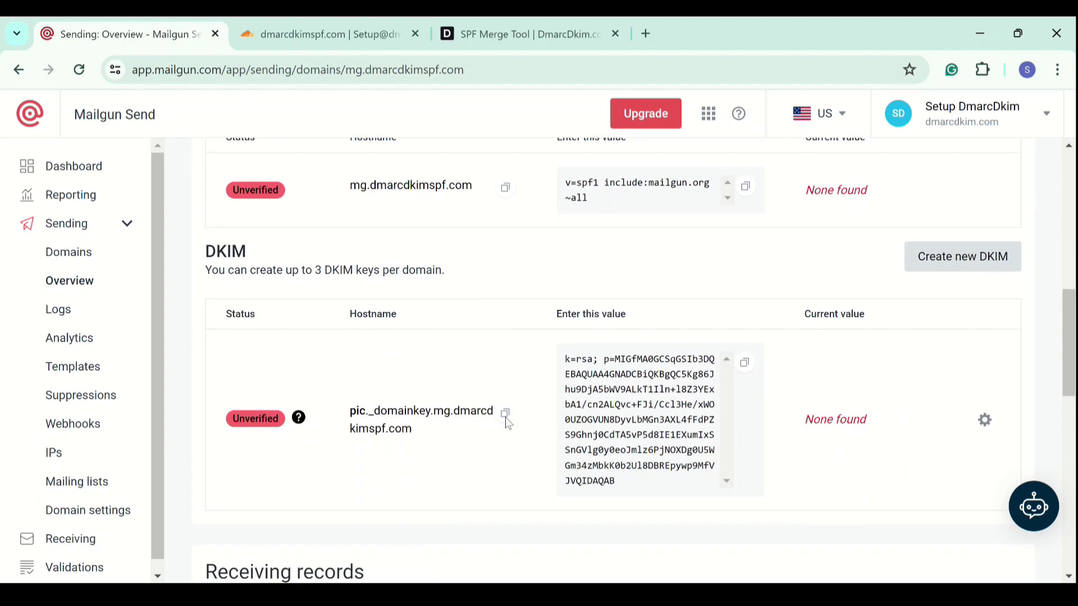
click(322, 35)
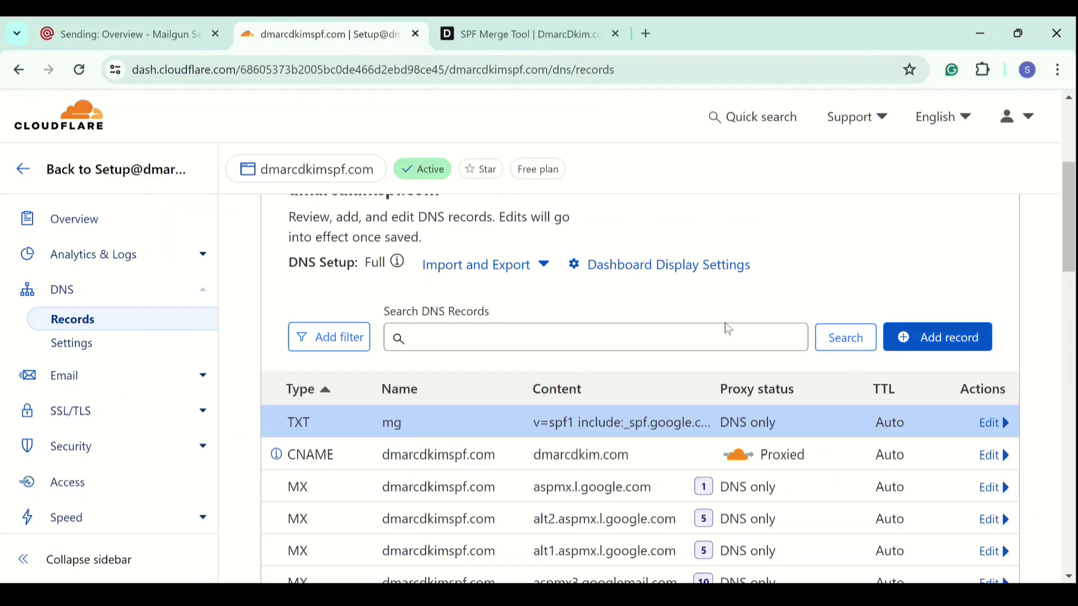
mouse_move(889, 353)
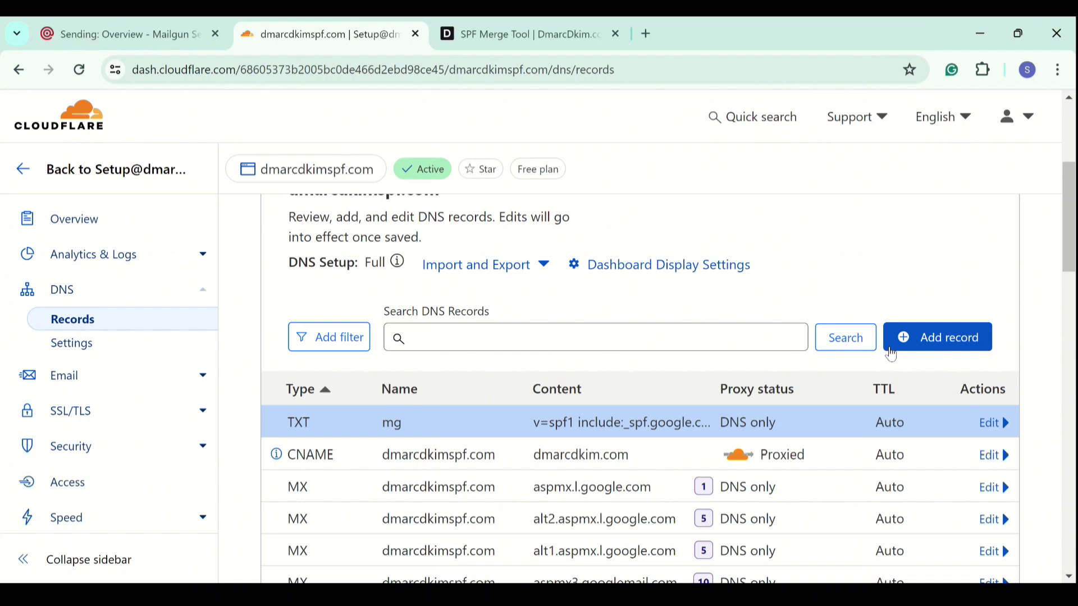
click(938, 336)
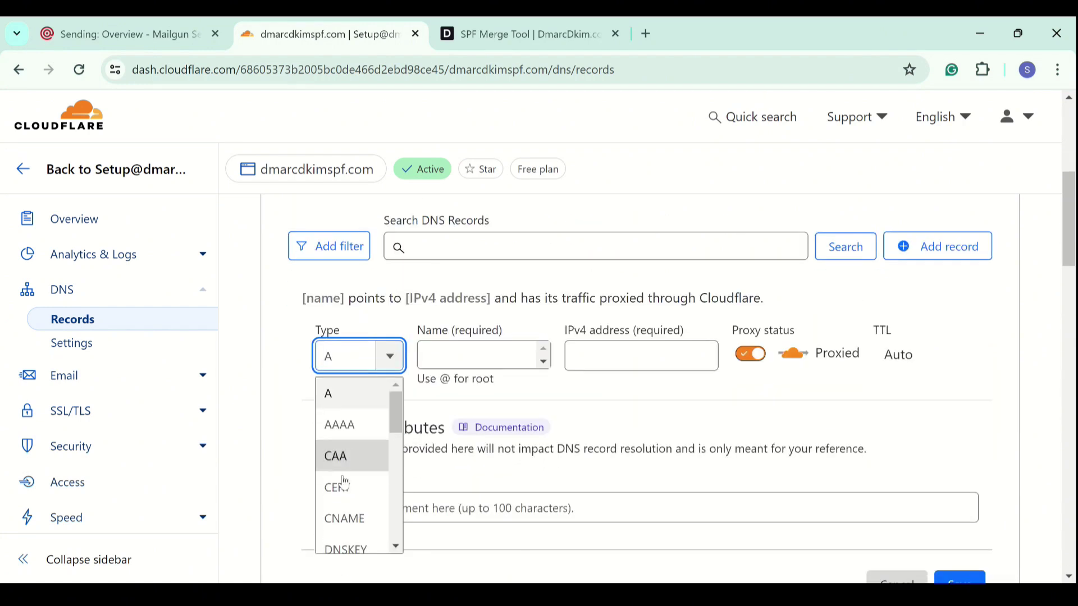
scroll(down, 3)
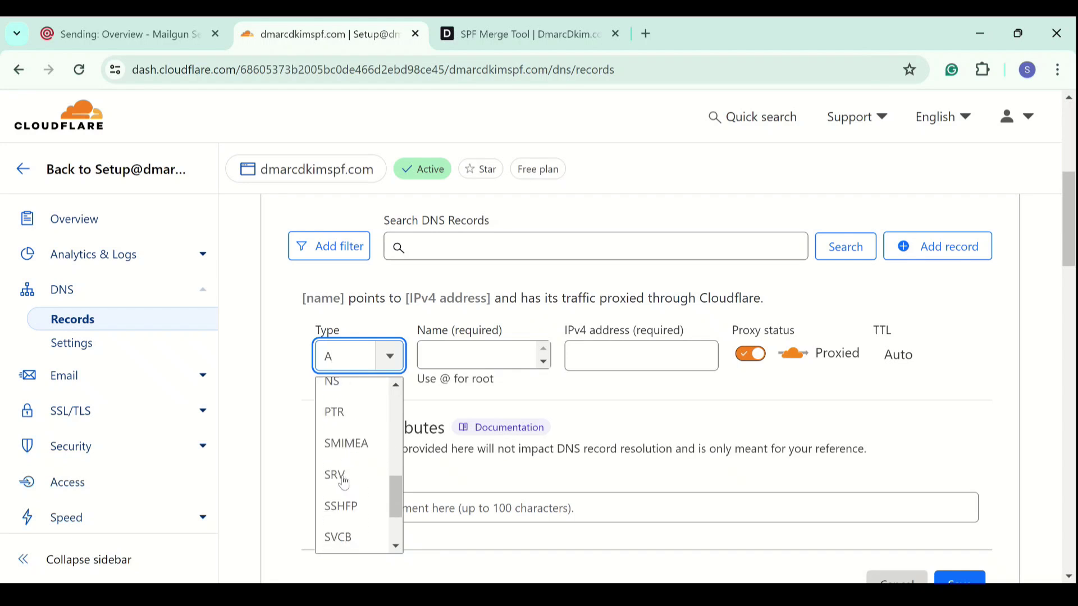
scroll(down, 3)
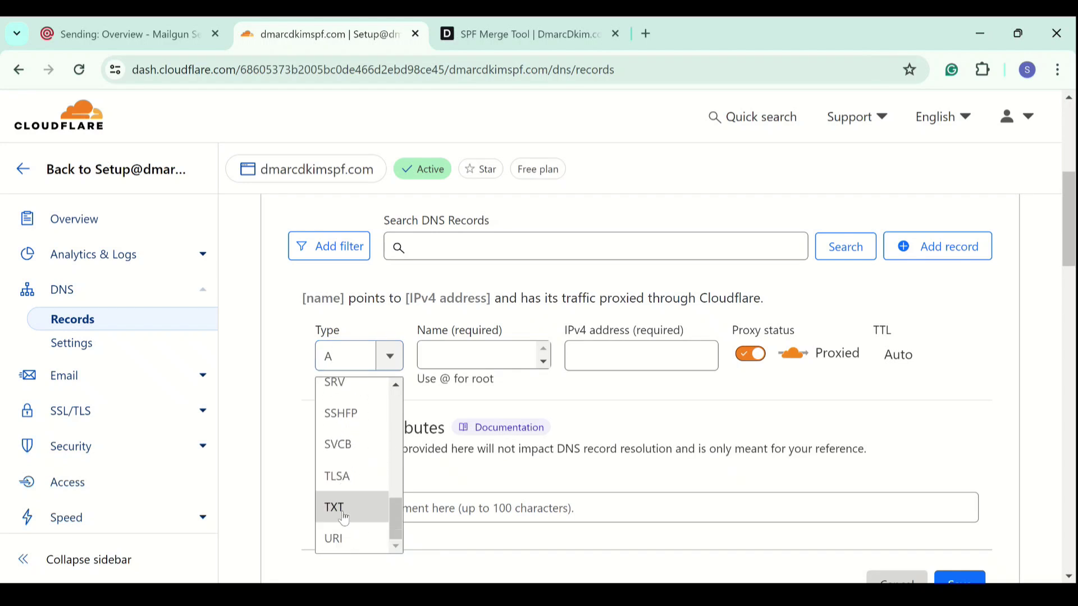
click(332, 508)
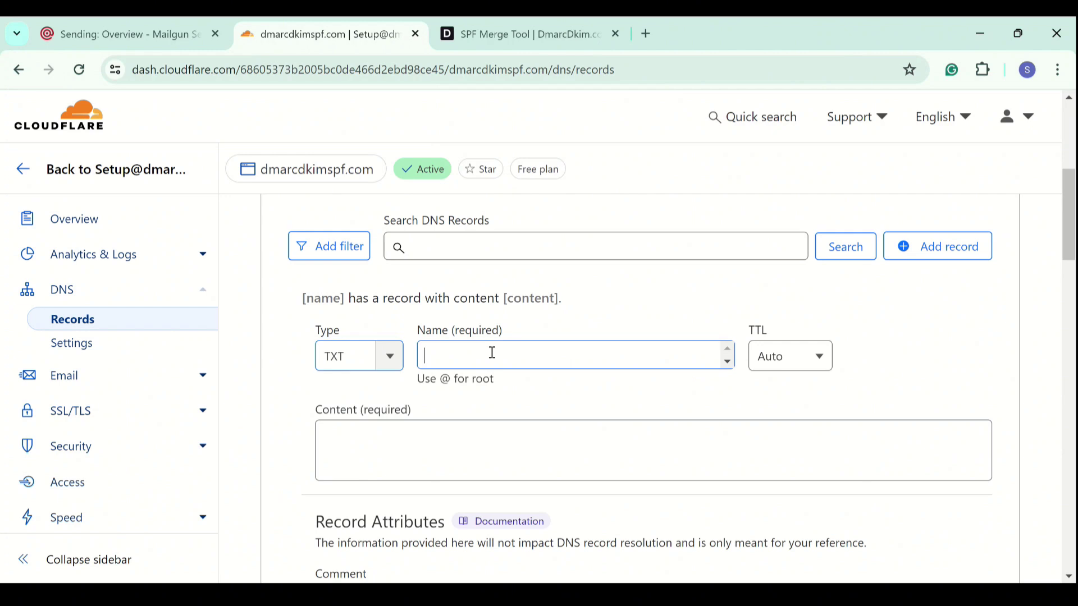
text(pic._domainkey.mg.dmarcdkimspf.com)
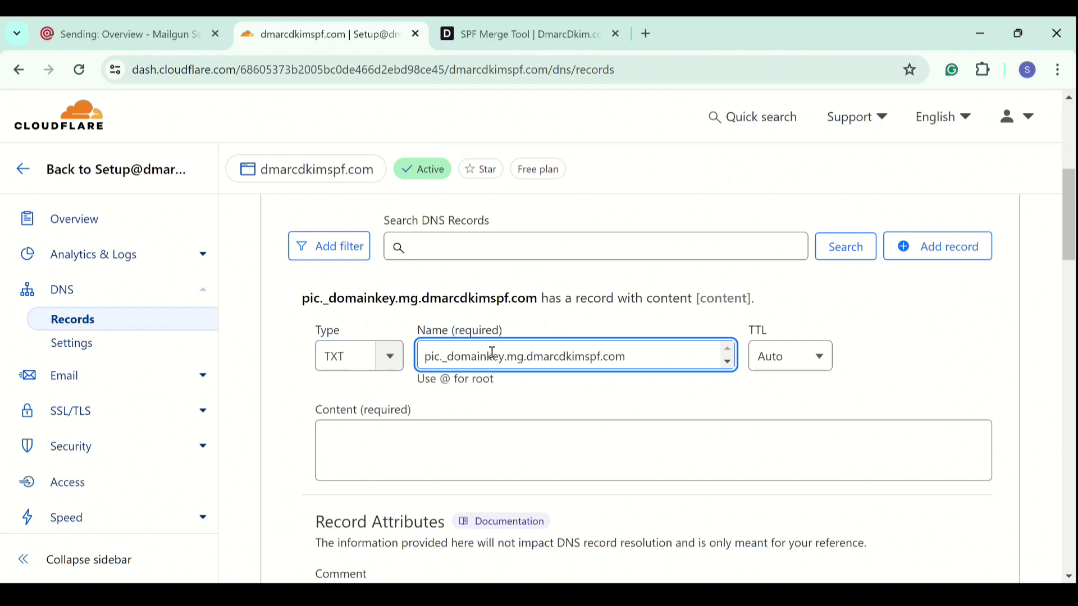
Copy Mailgun's DKIM public key into the TXT record and save it.
click(129, 34)
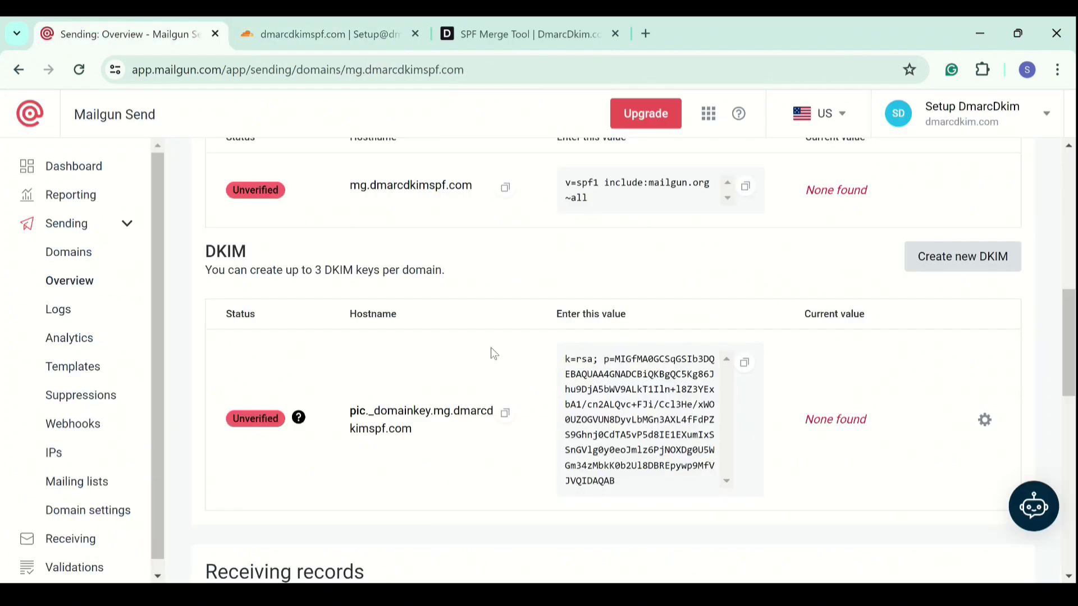
click(744, 362)
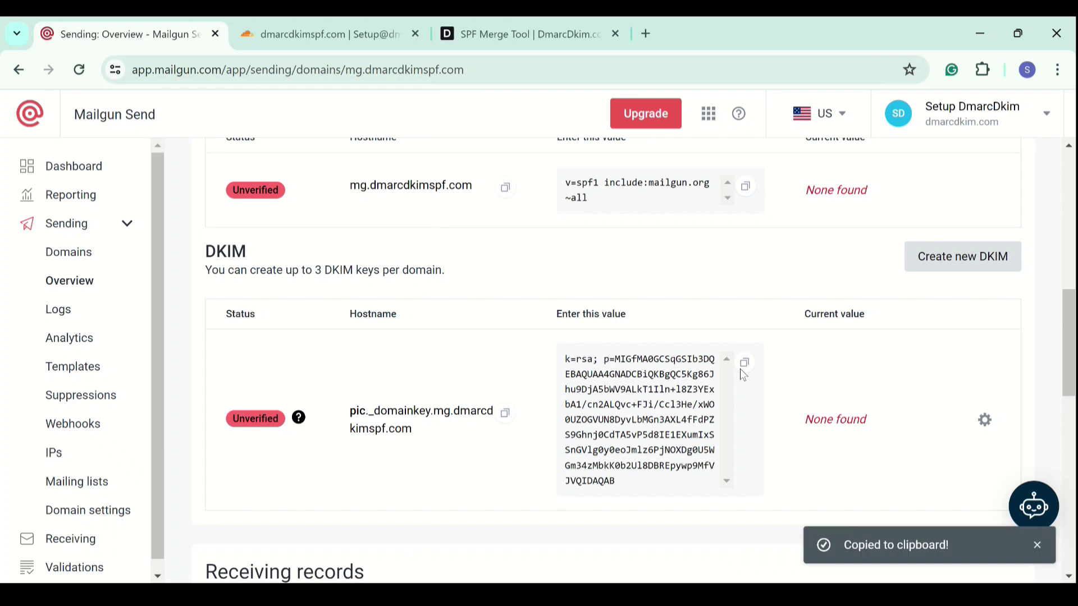
click(326, 34)
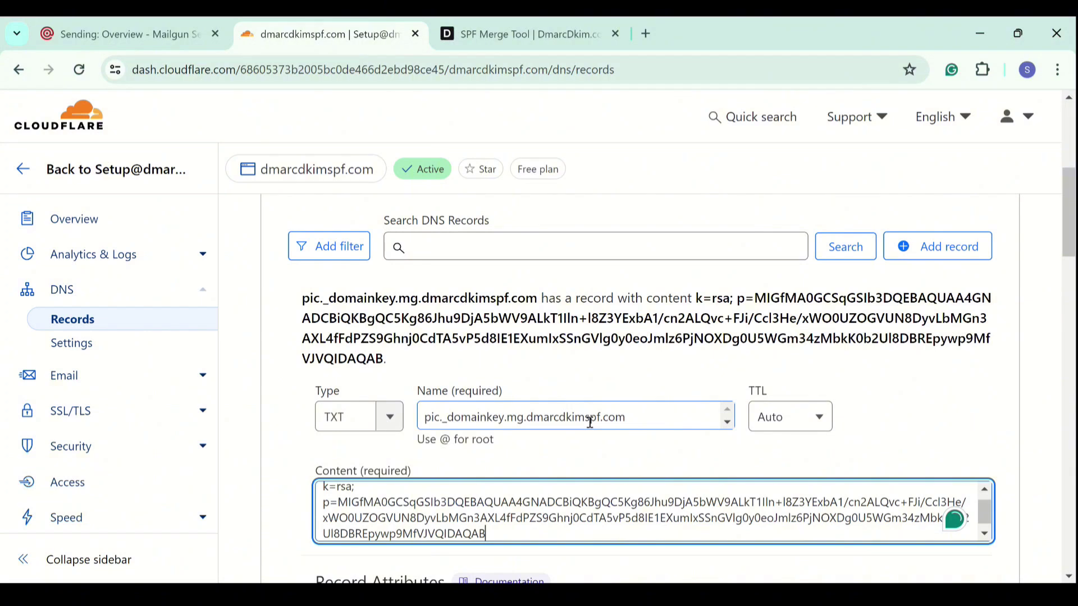
scroll(down, 3)
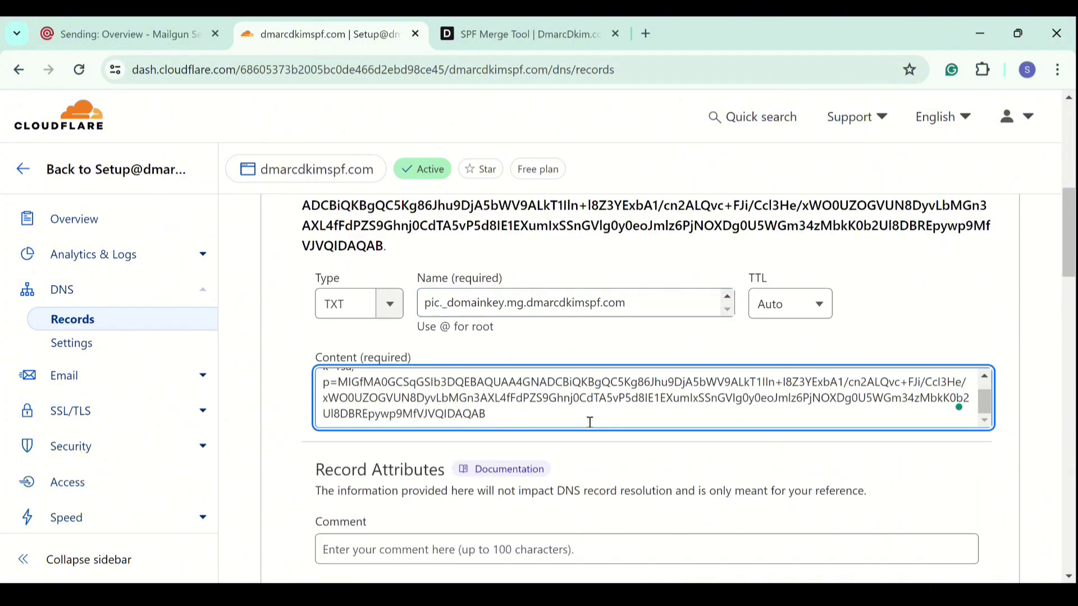
scroll(down, 3)
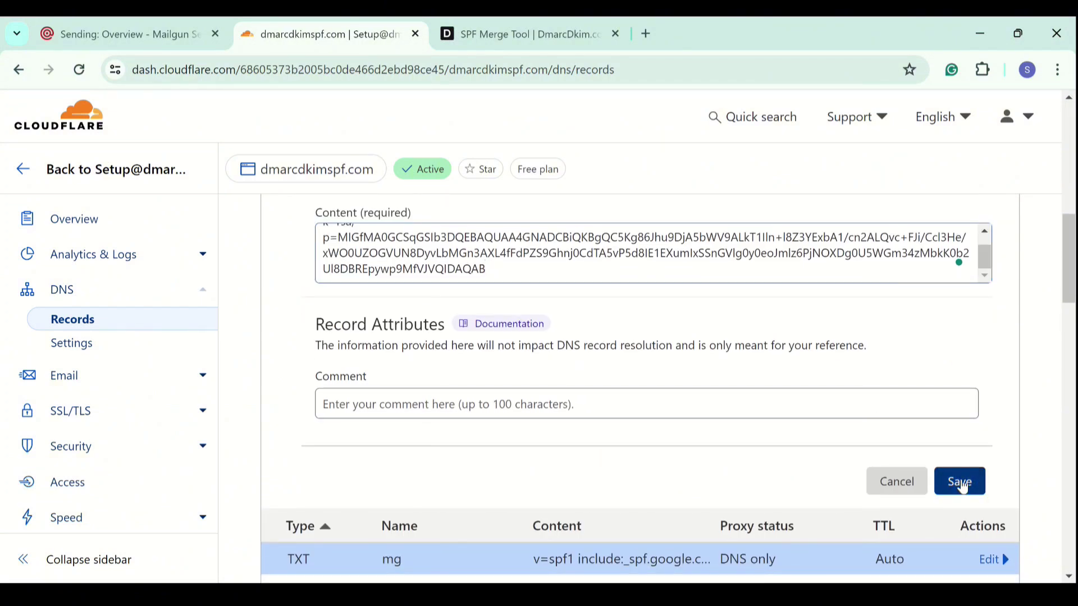
click(959, 481)
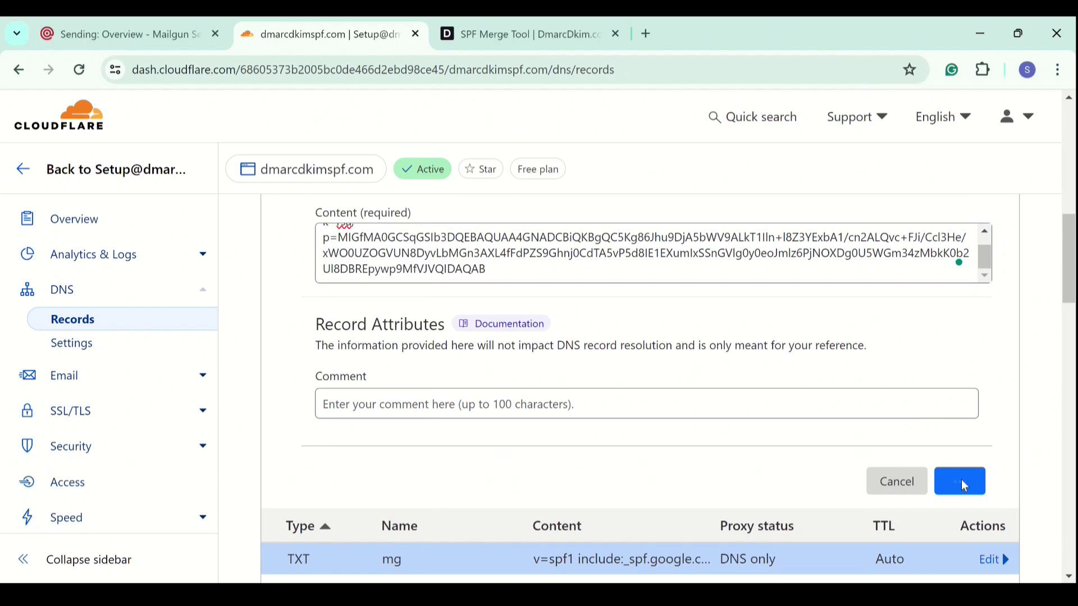
click(959, 481)
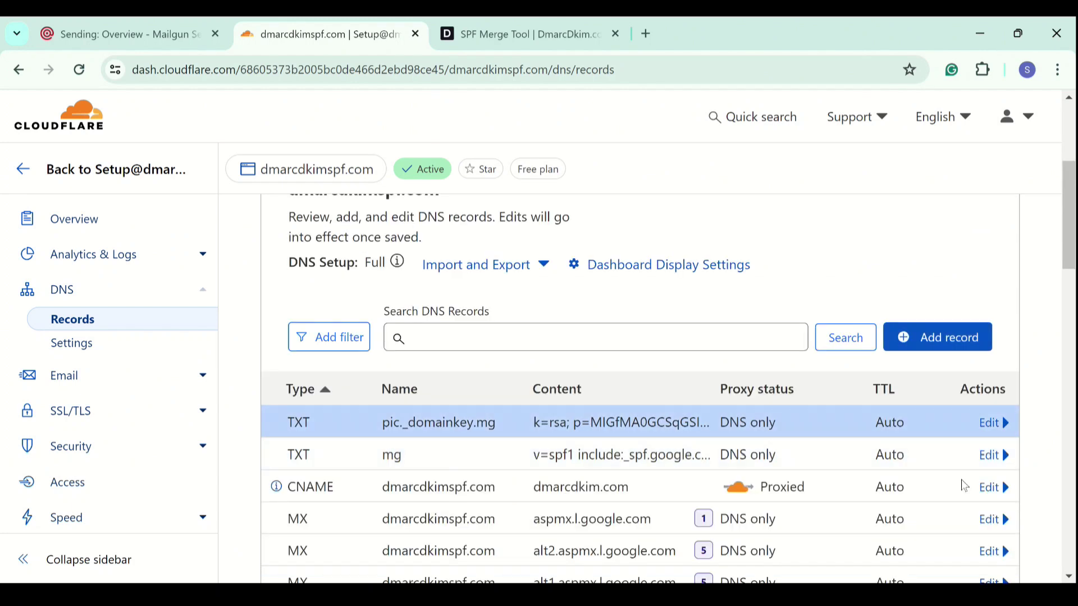
mouse_move(231, 114)
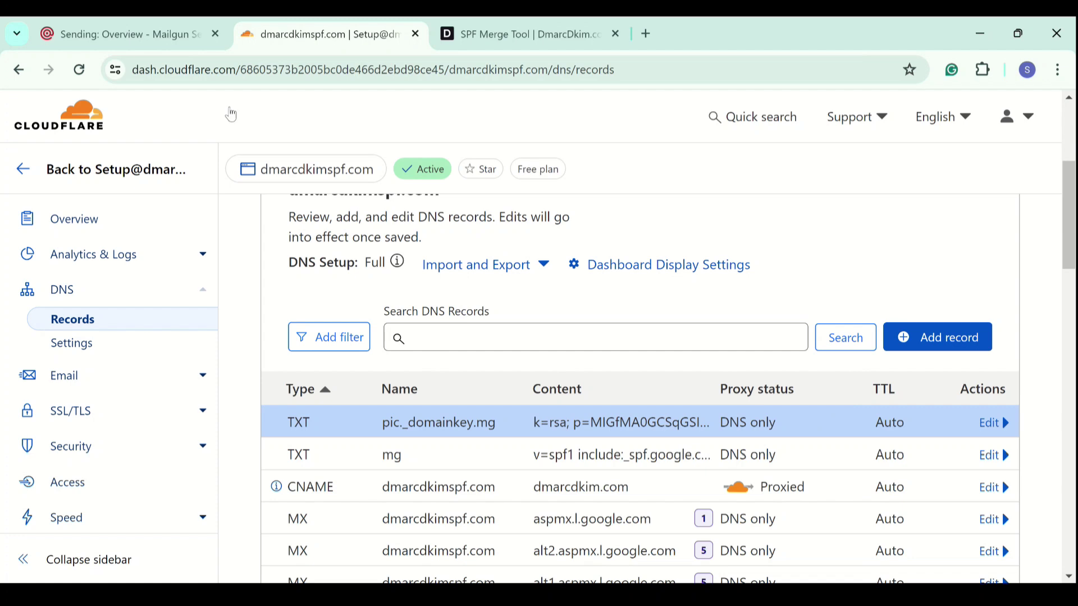
click(123, 34)
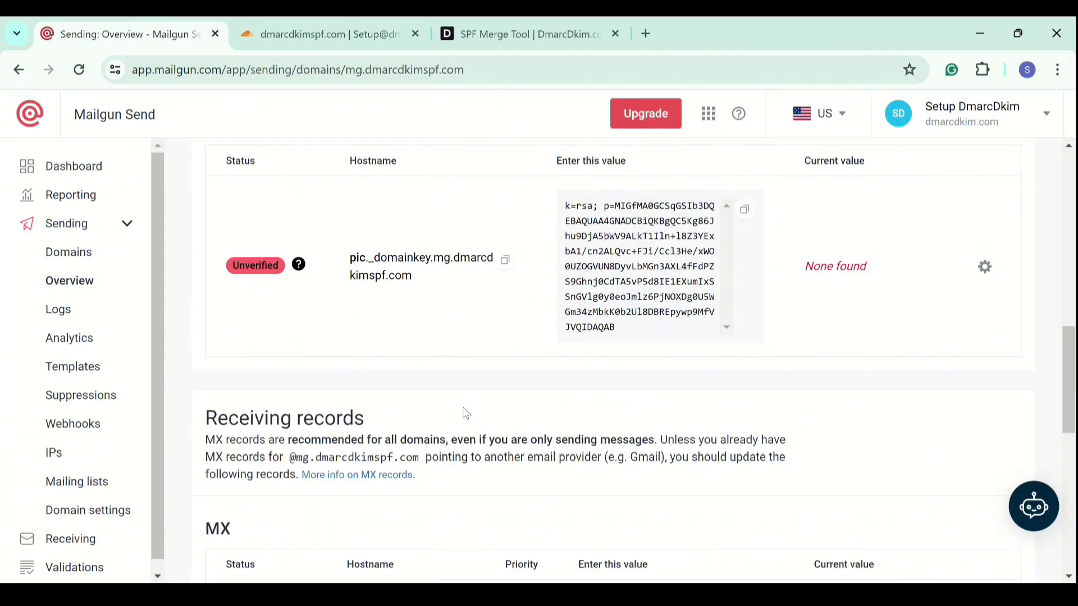
scroll(down, 3)
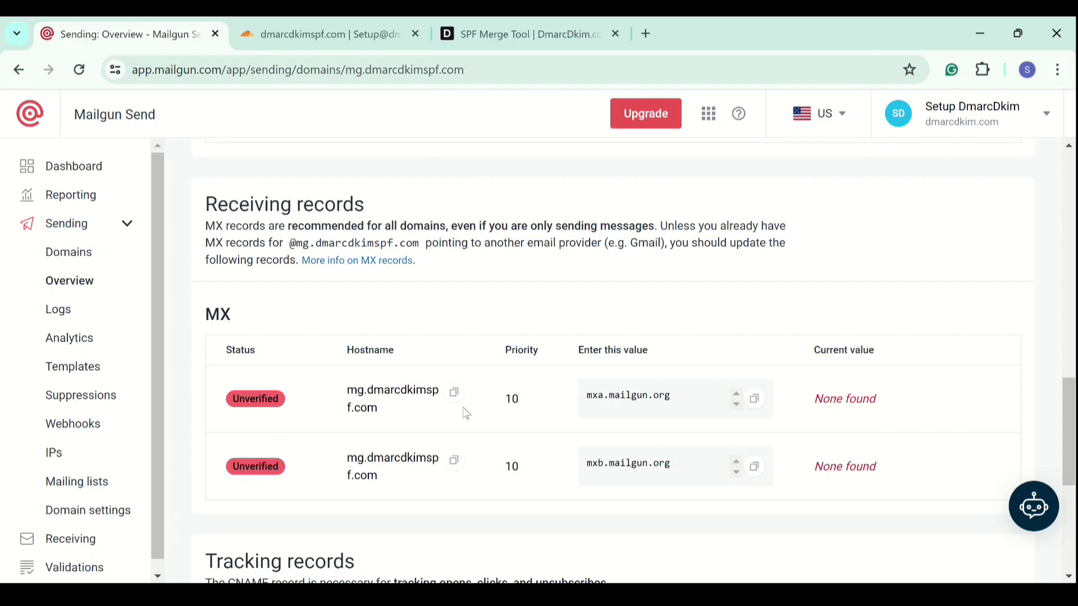
scroll(down, 3)
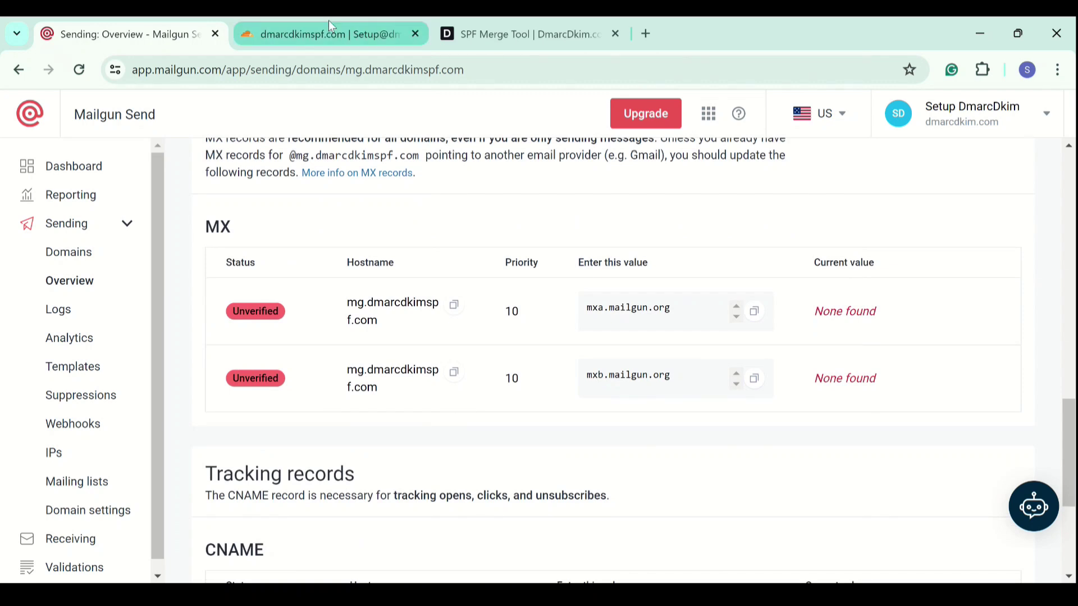
click(328, 34)
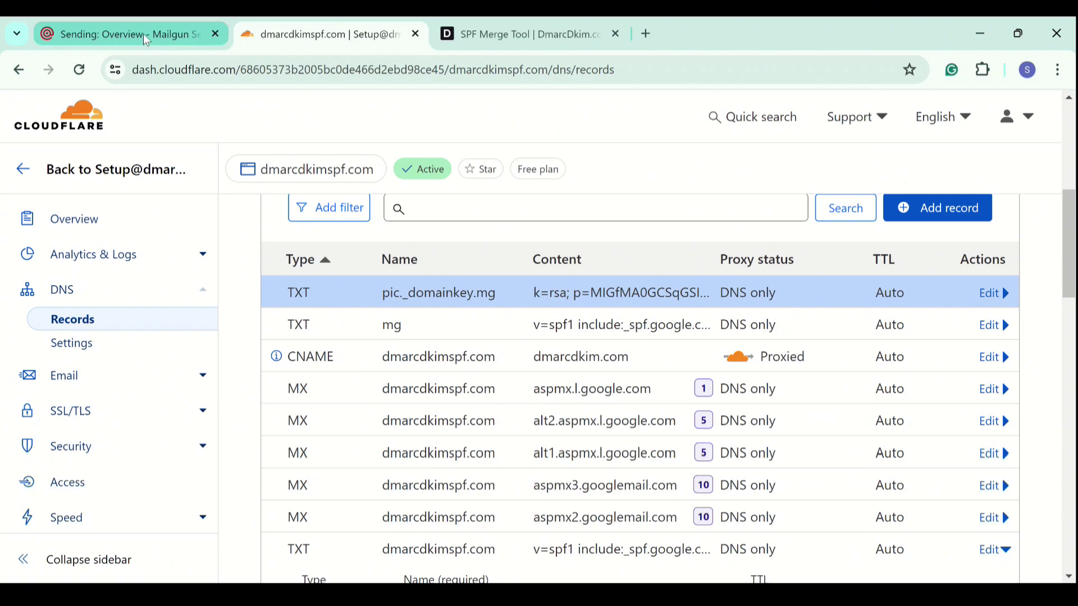
click(112, 33)
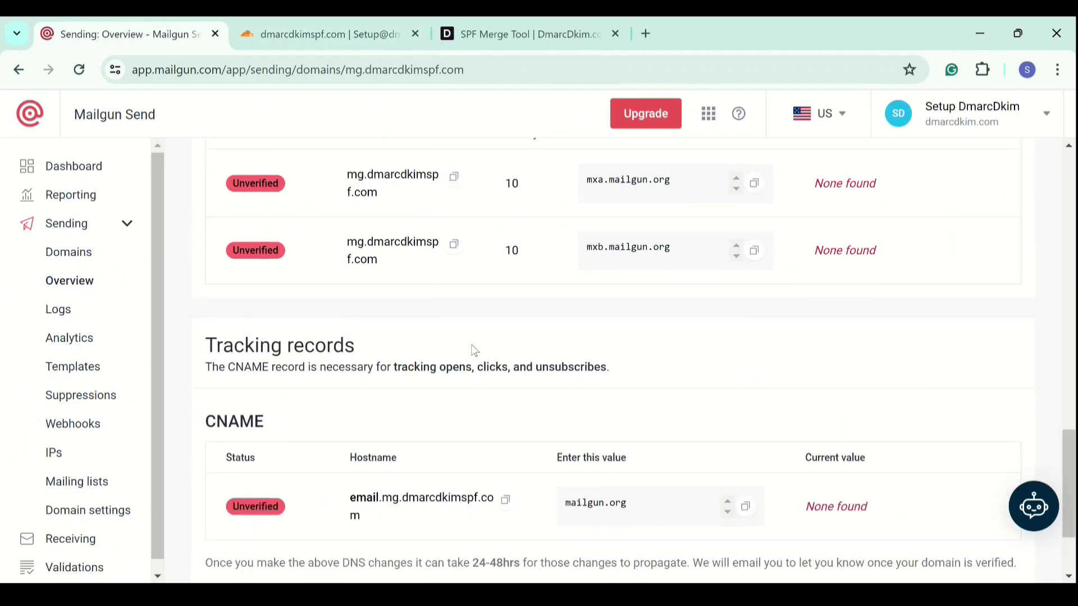
scroll(down, 3)
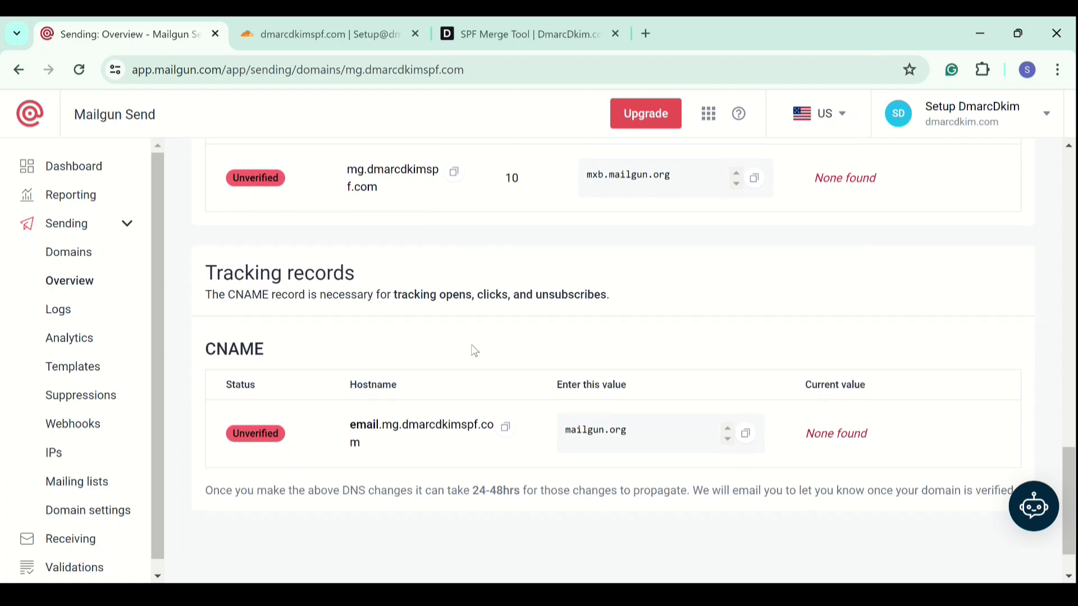
Add a DNS-only CNAME record email.mg pointing to mailgun.org in Cloudflare.
click(505, 427)
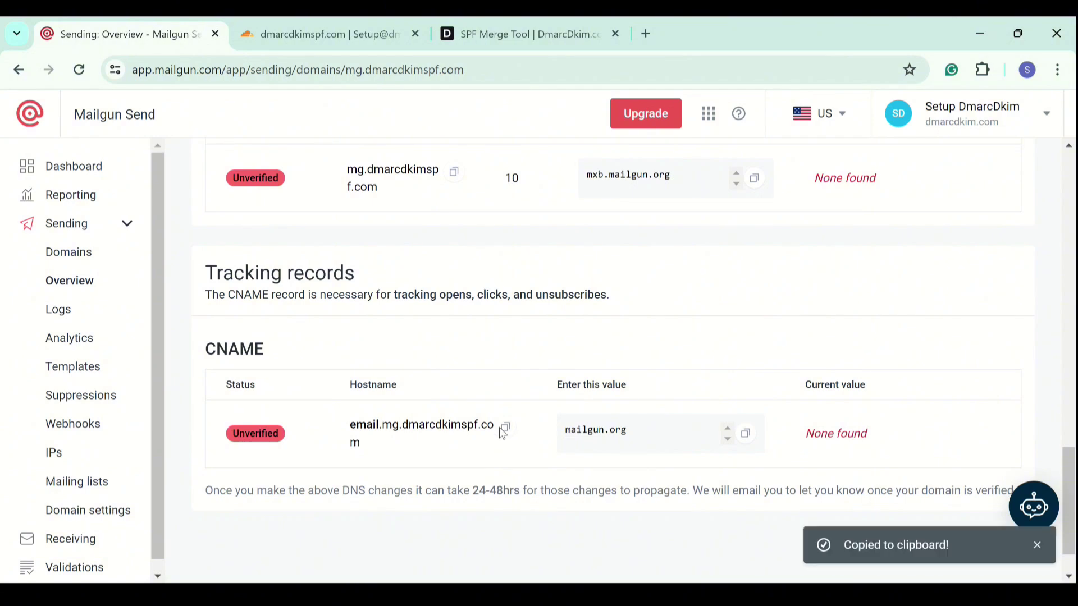
click(315, 34)
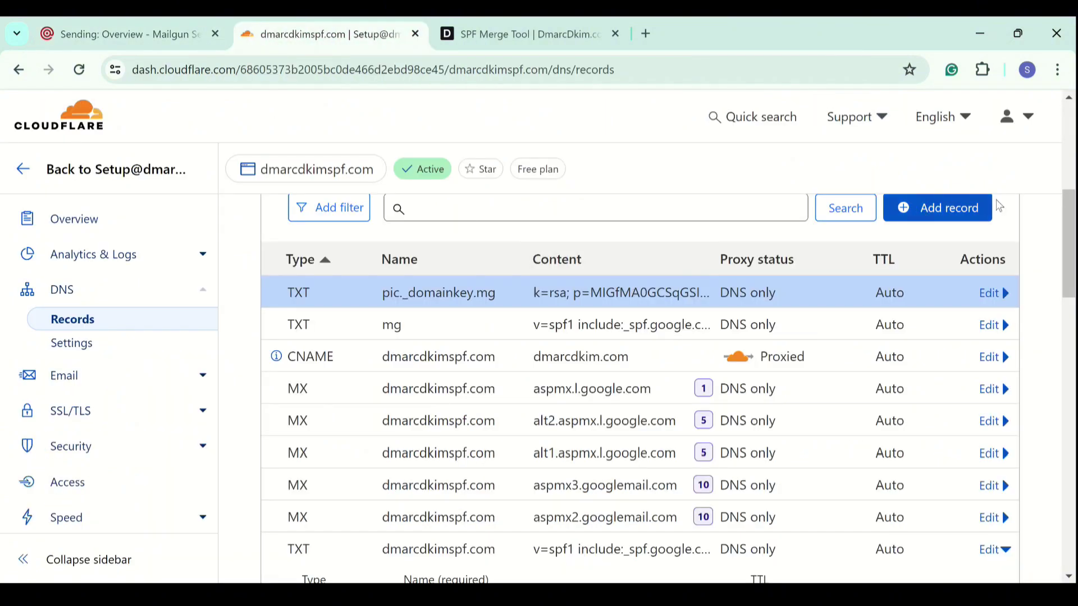
click(938, 207)
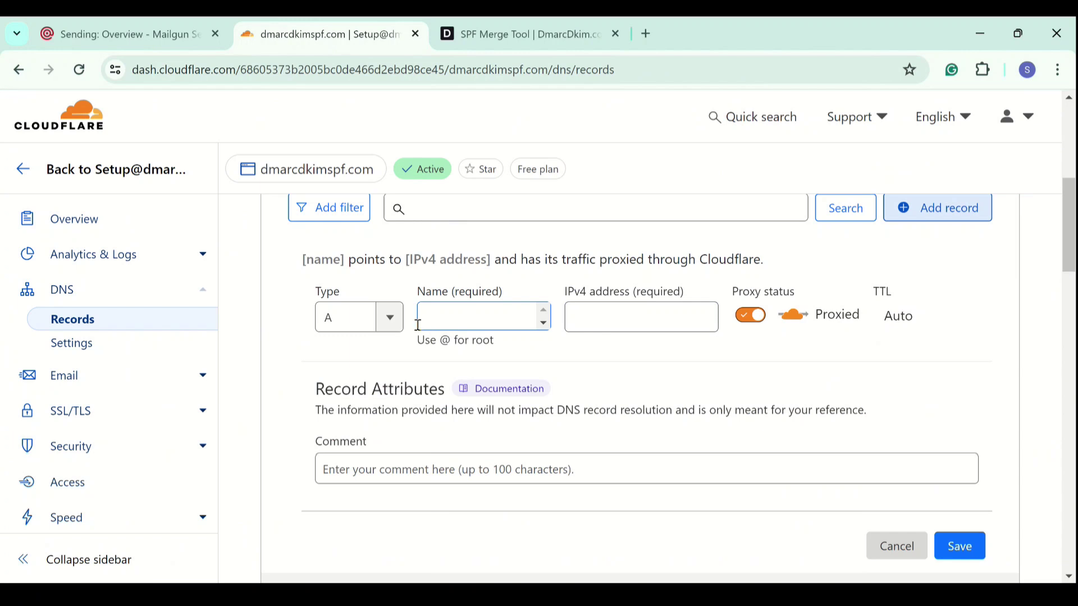
click(358, 317)
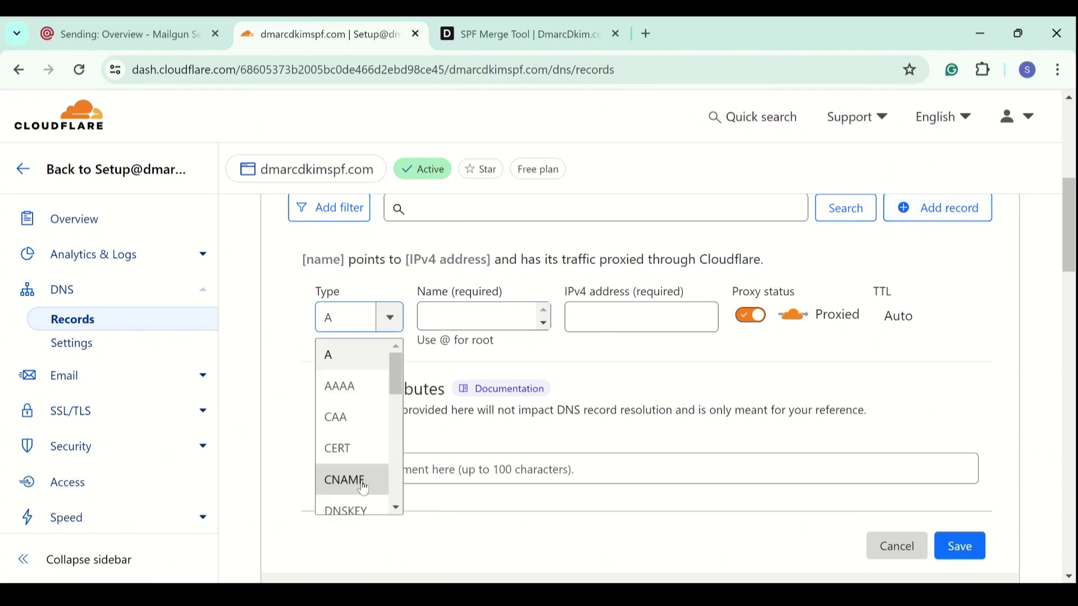
click(343, 480)
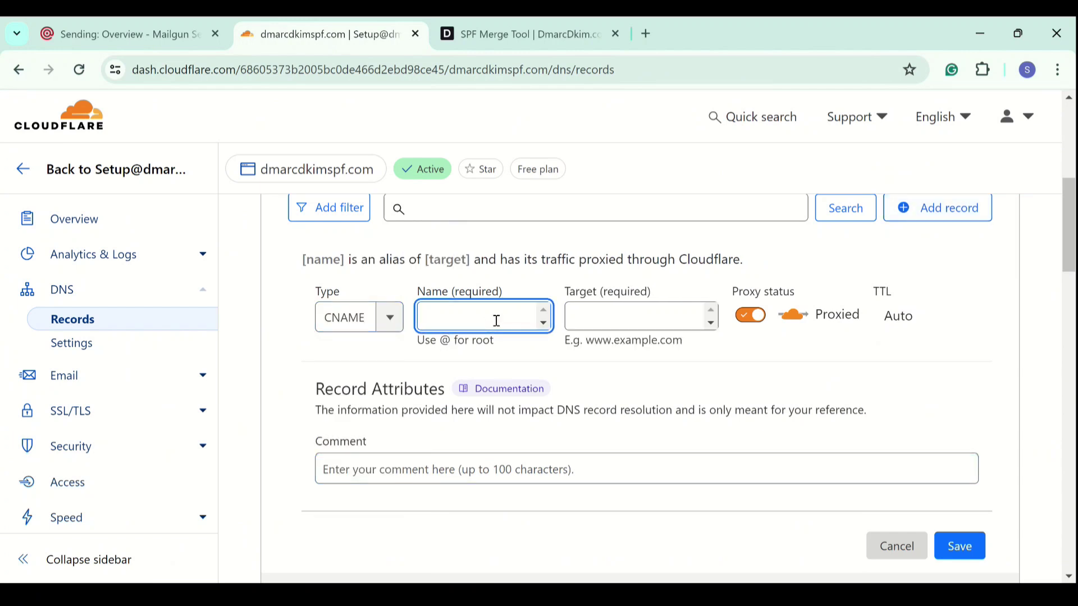
click(129, 34)
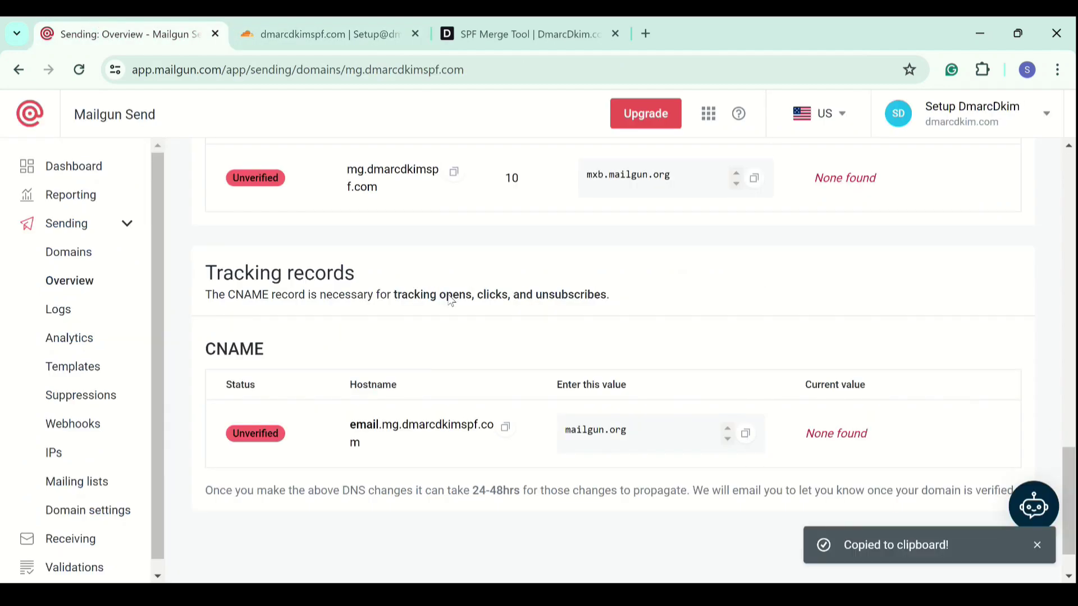
click(323, 34)
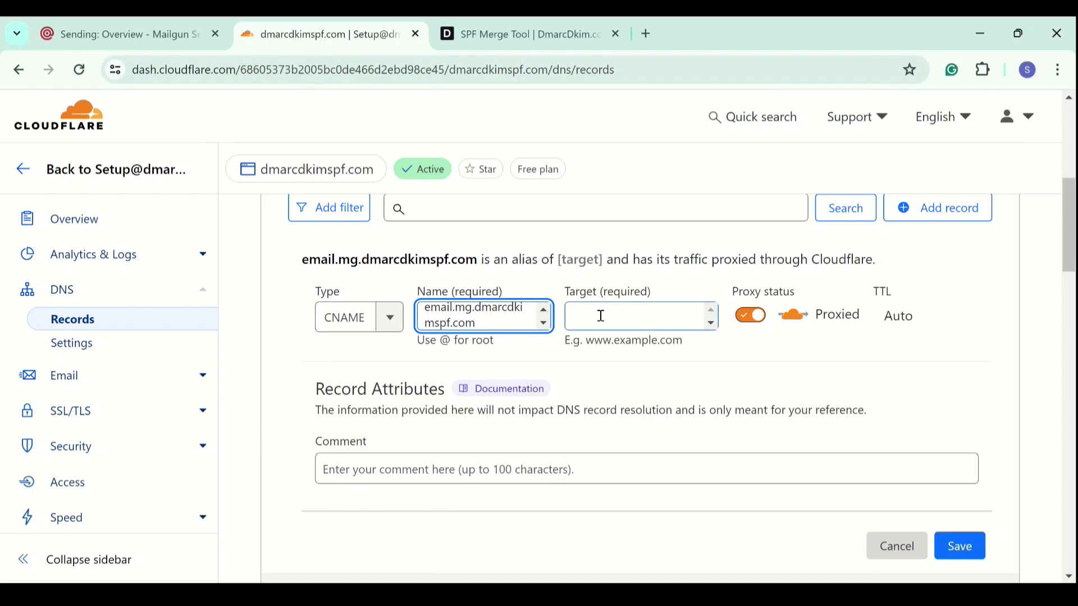
text(mailgun.org)
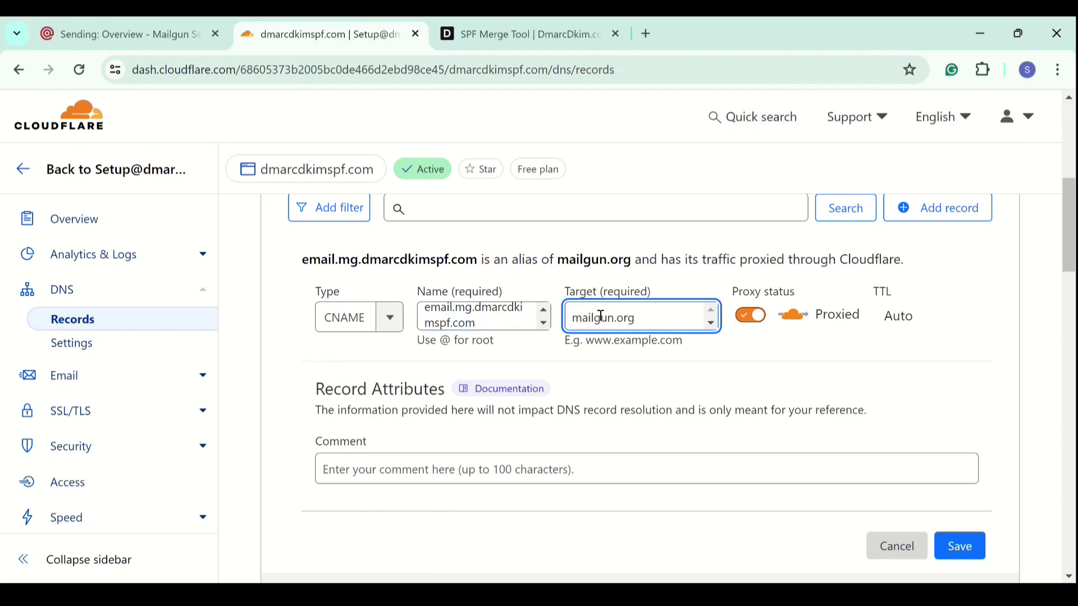
click(750, 314)
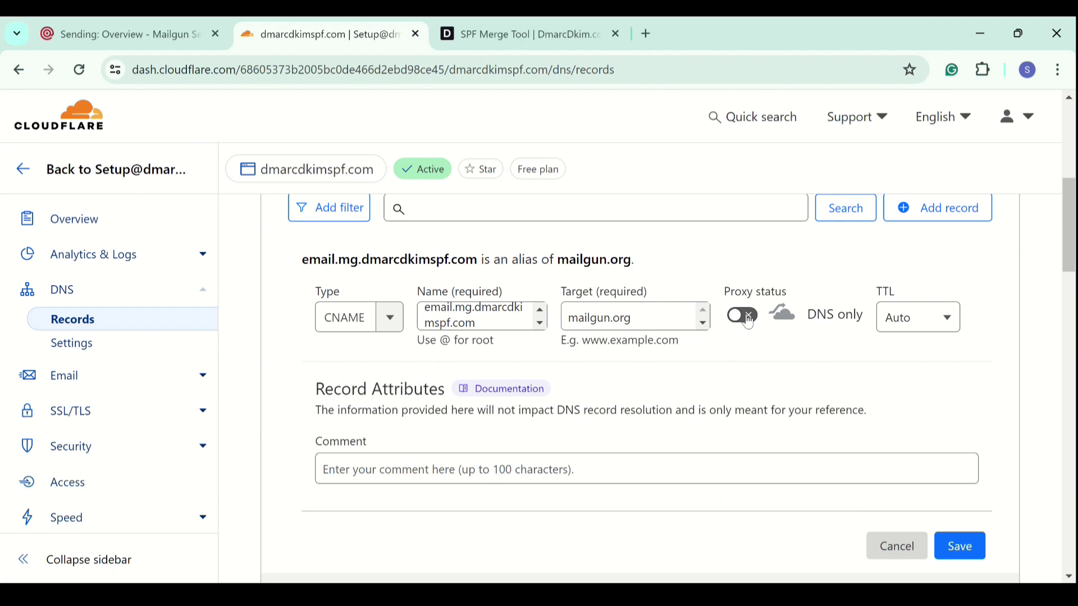
mouse_move(841, 417)
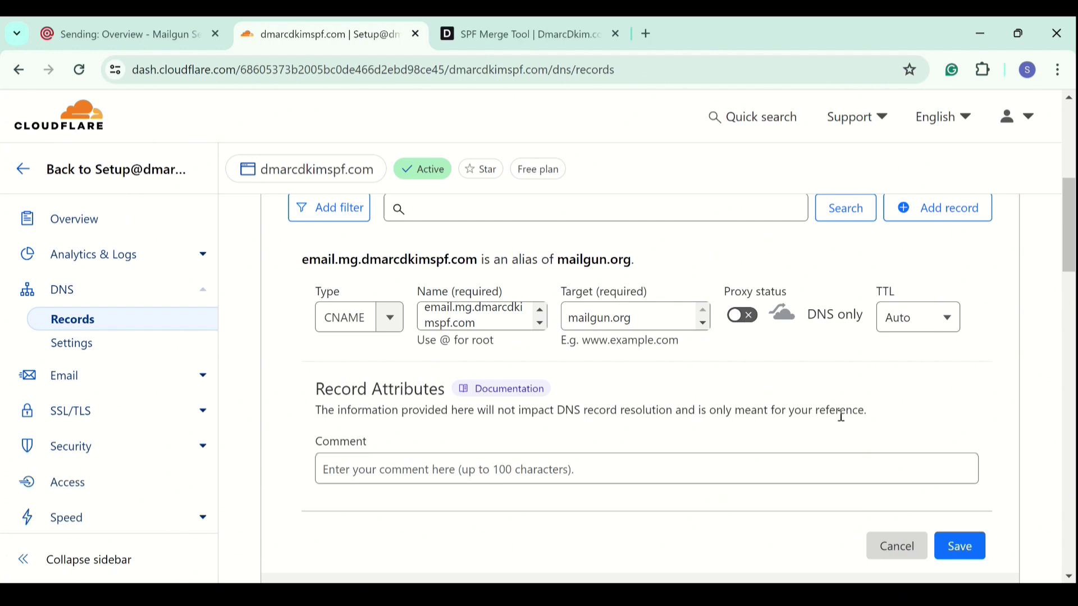
mouse_move(862, 433)
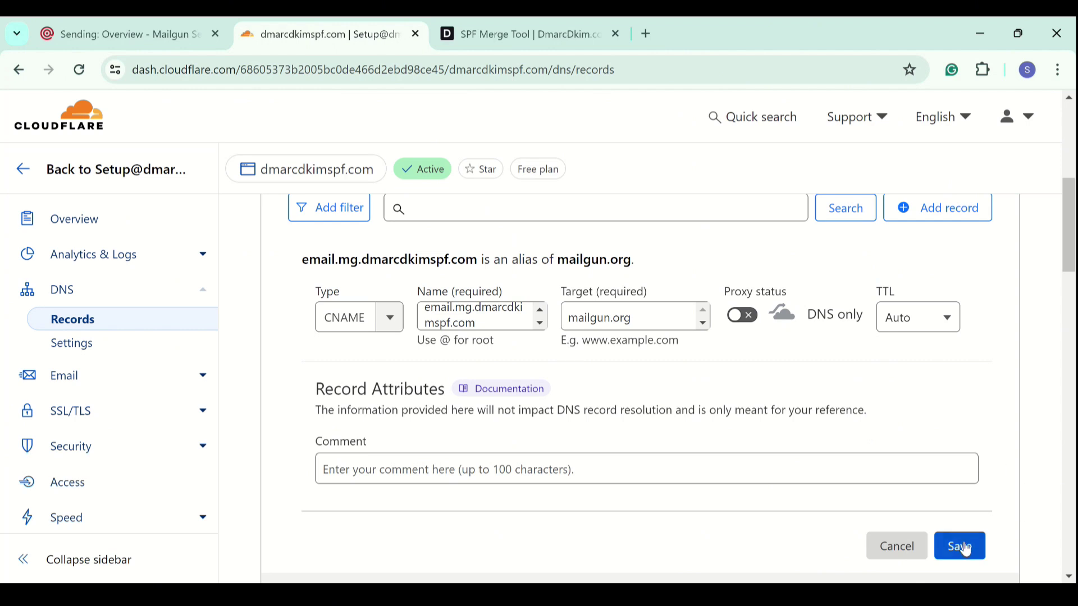
click(959, 545)
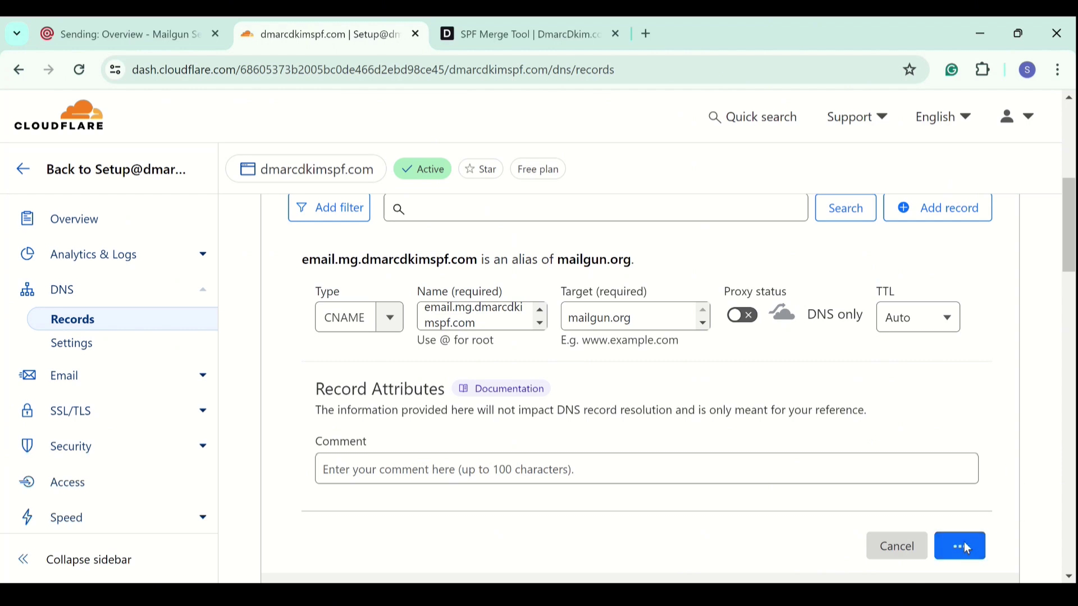
click(960, 545)
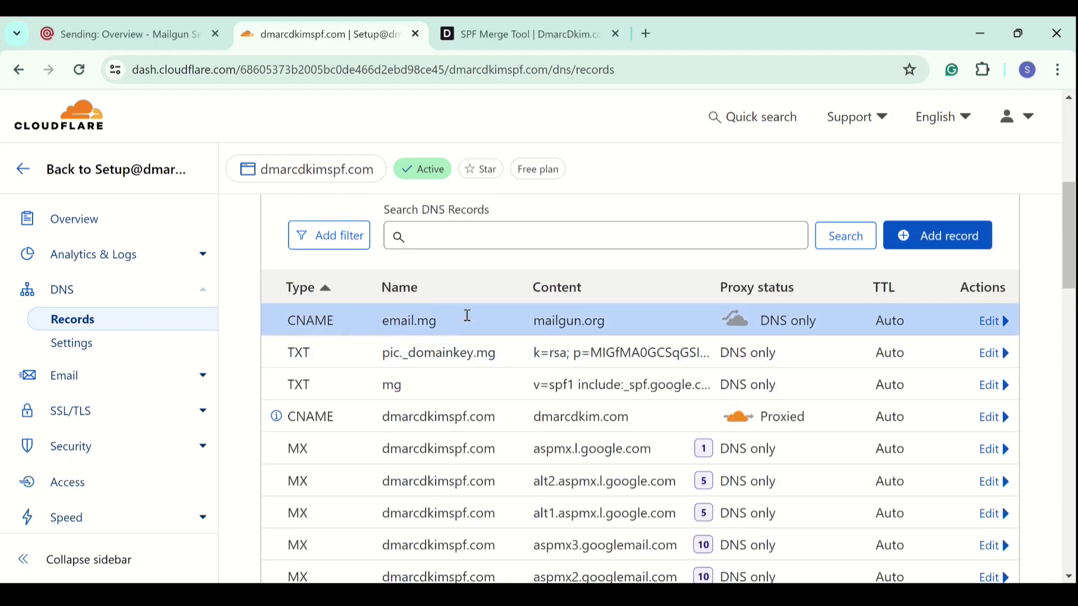
Check whether Mailgun now detects the new DNS records for mg.dmarcdkimspf.com.
click(129, 35)
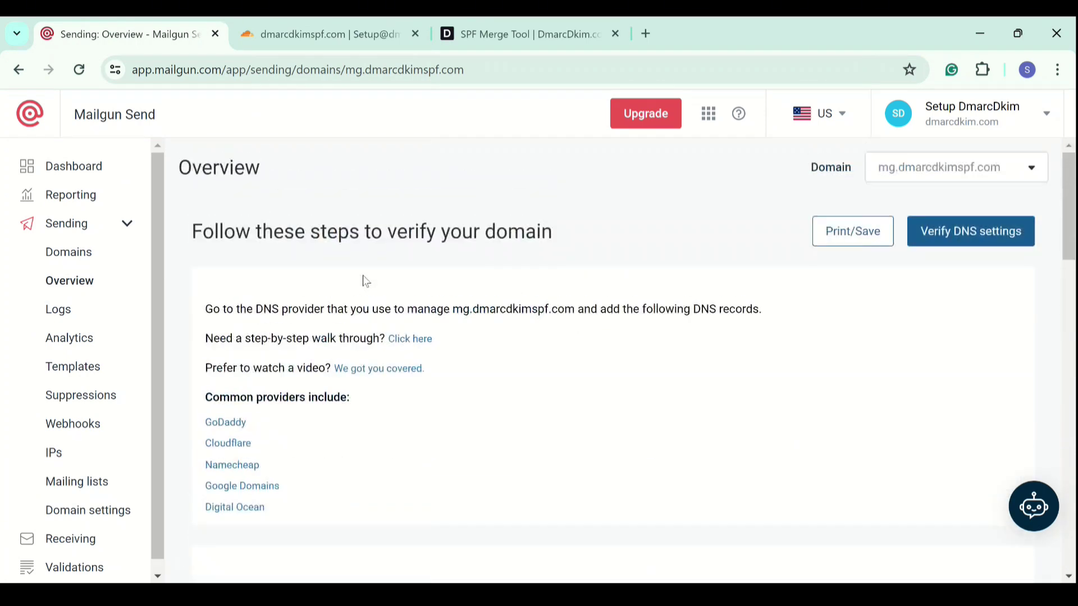
click(970, 230)
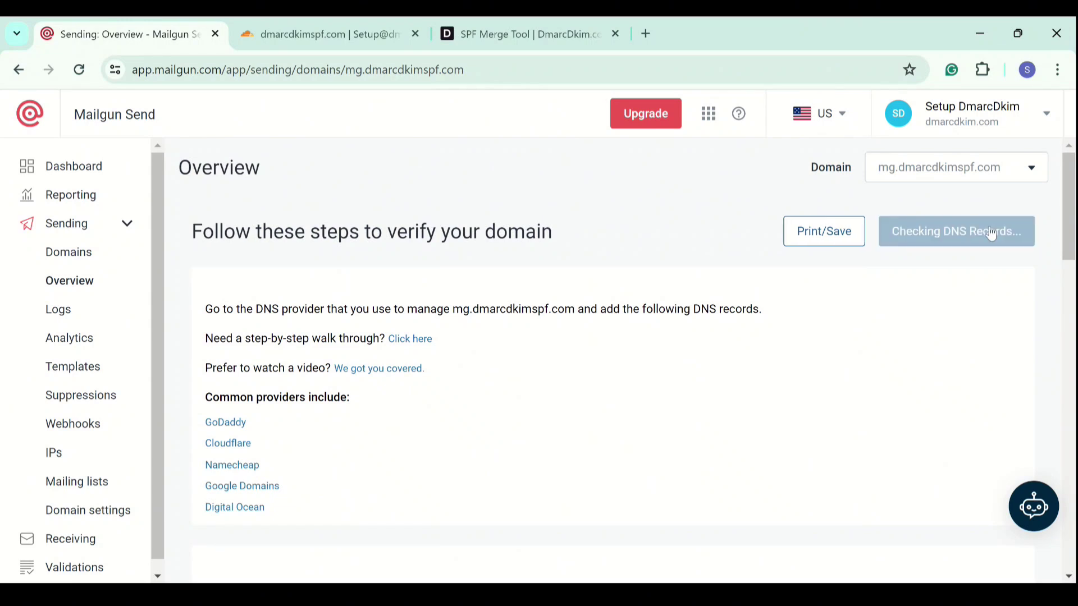
scroll(down, 3)
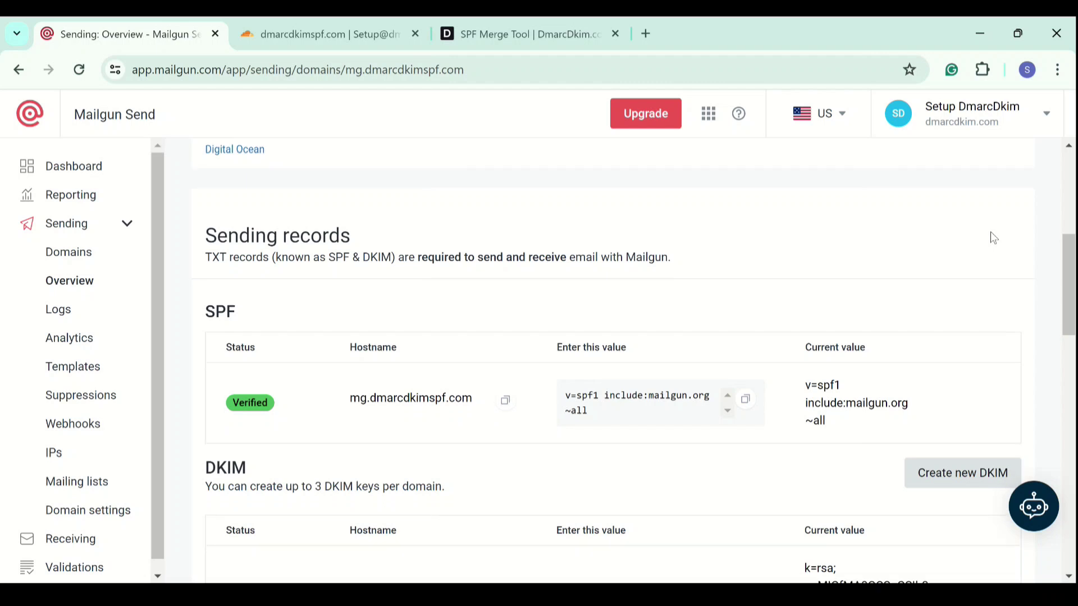
scroll(down, 3)
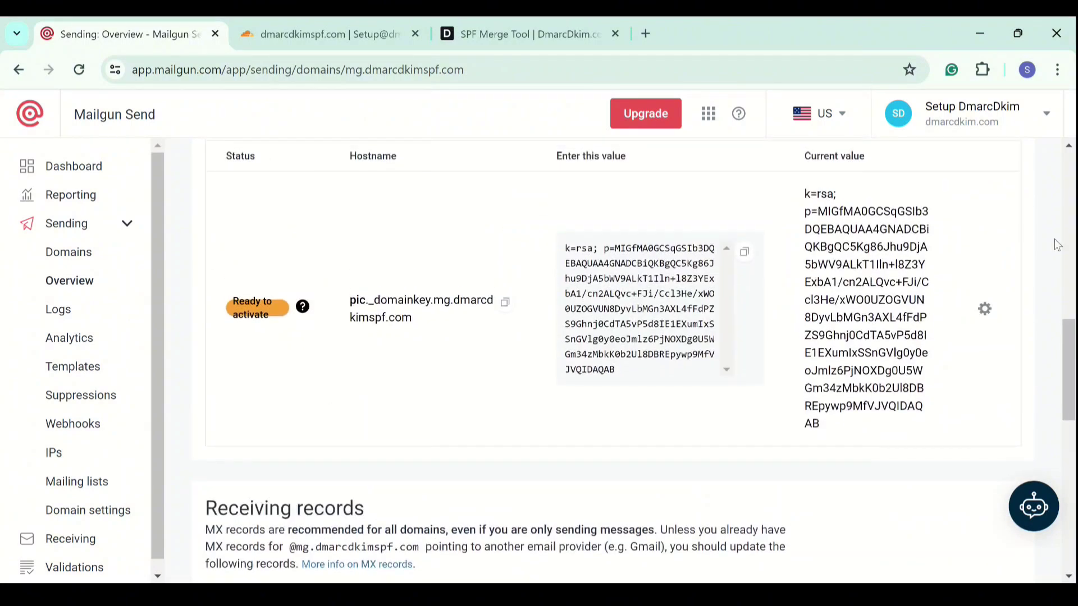
Activate the DKIM key and reload the sending records that failed to load.
click(984, 309)
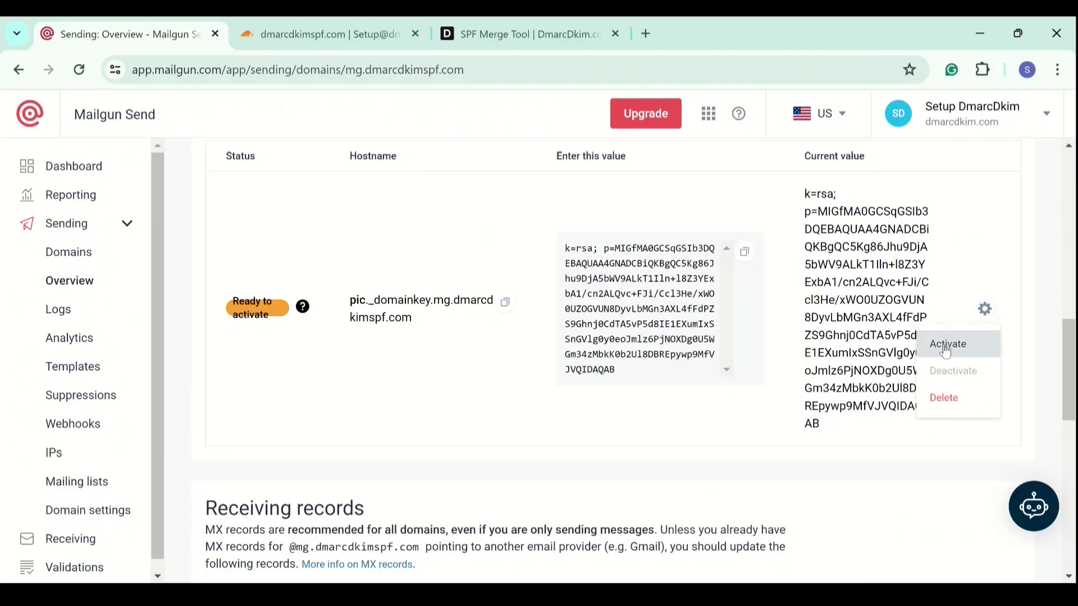
click(947, 344)
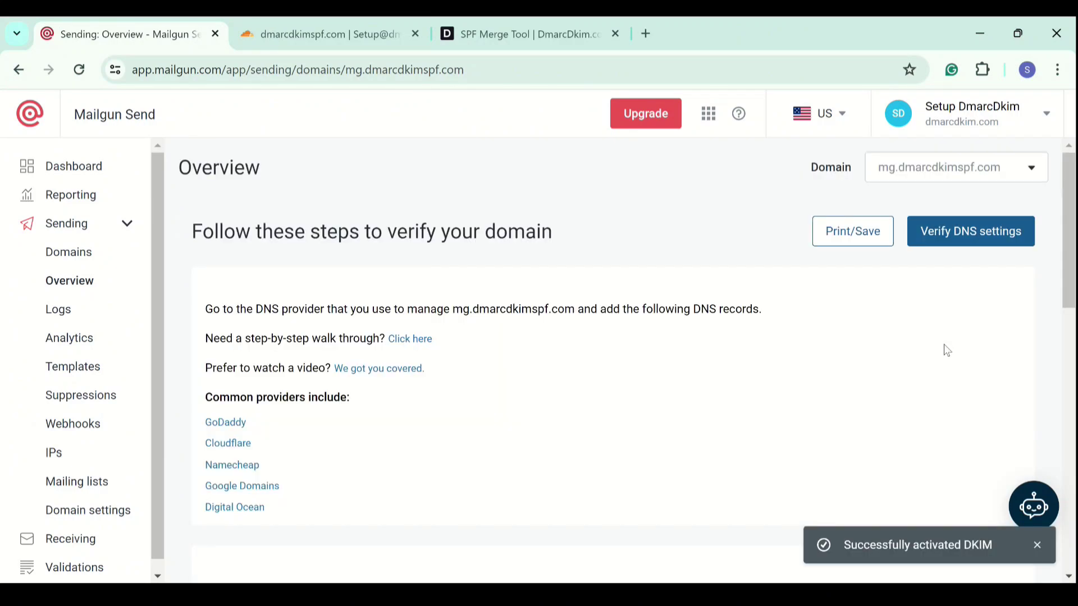
scroll(down, 3)
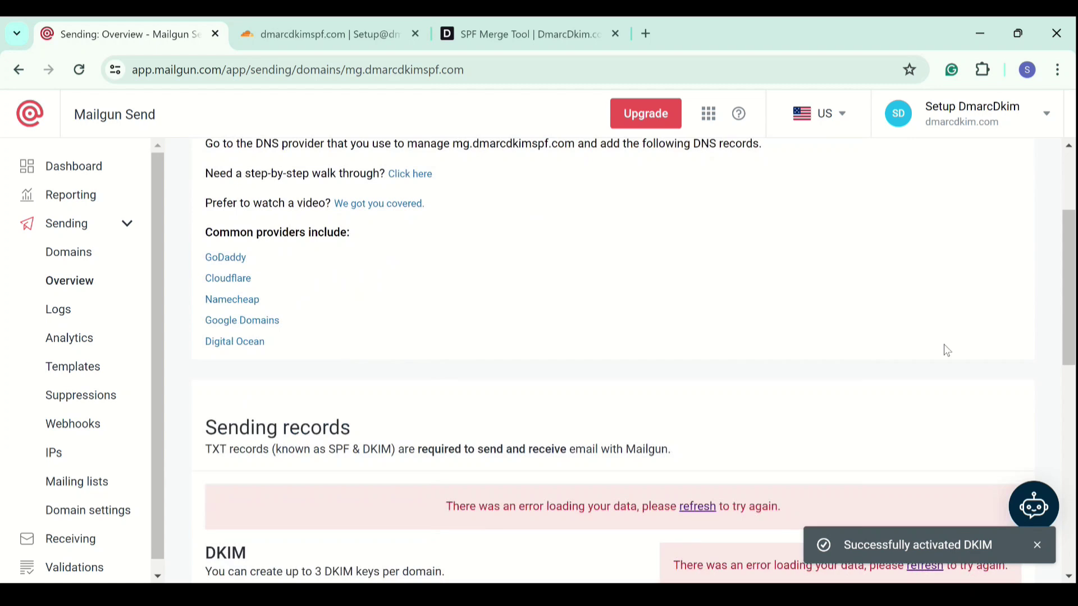
scroll(down, 3)
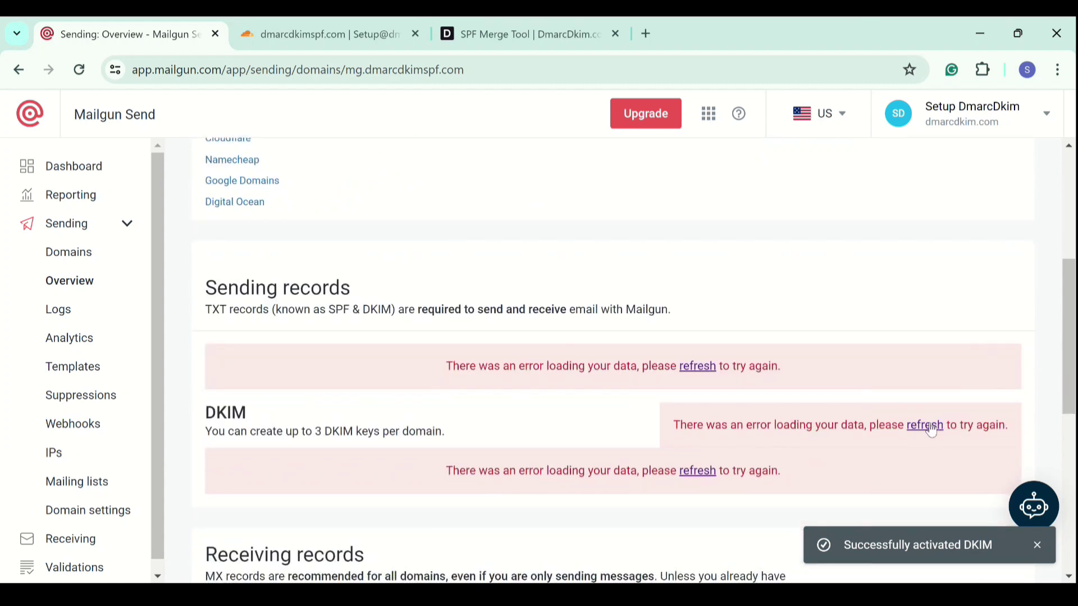
click(924, 424)
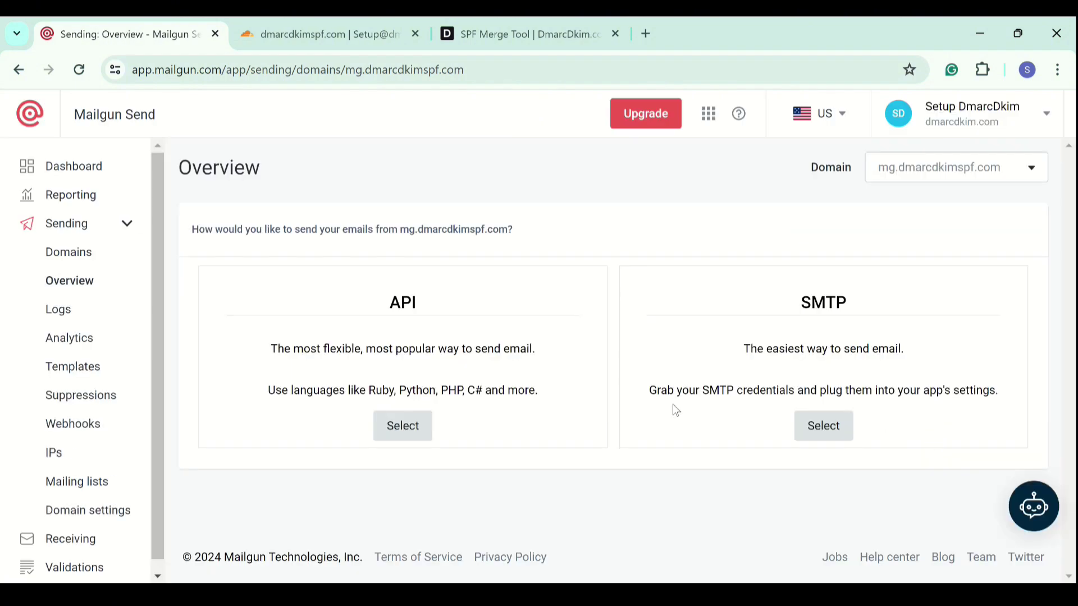
mouse_move(66, 255)
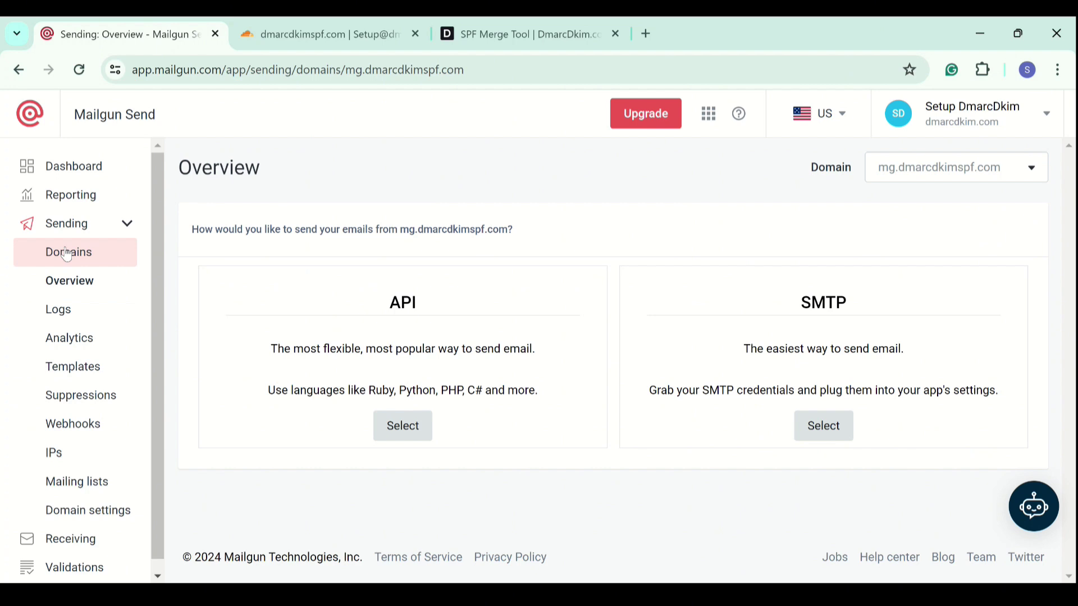
Confirm mg.dmarcdkimspf.com's DKIM shows Active, then return to the Domains list.
click(67, 252)
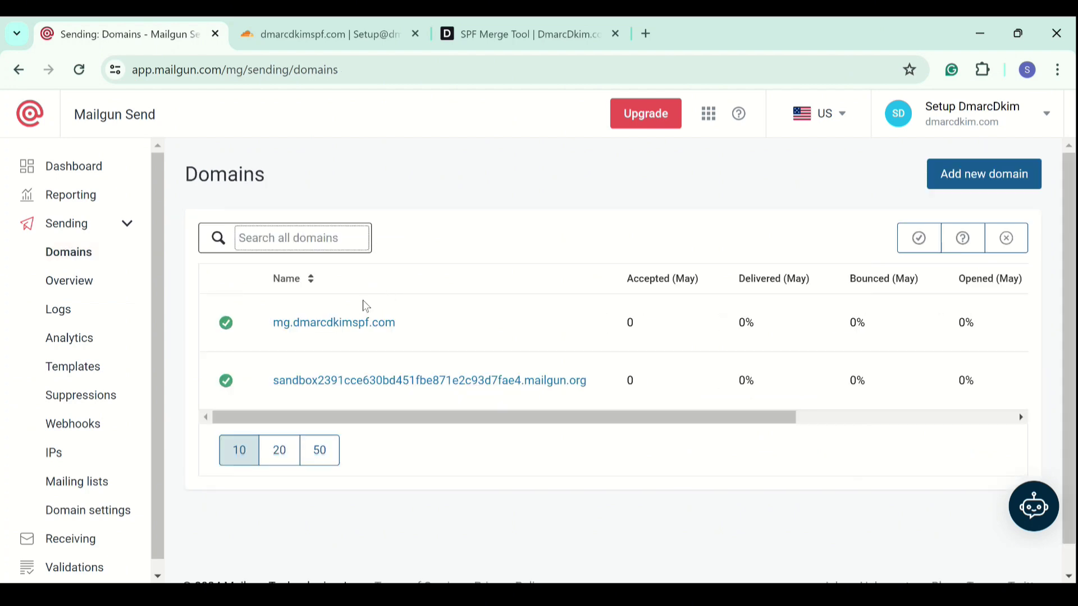
click(333, 323)
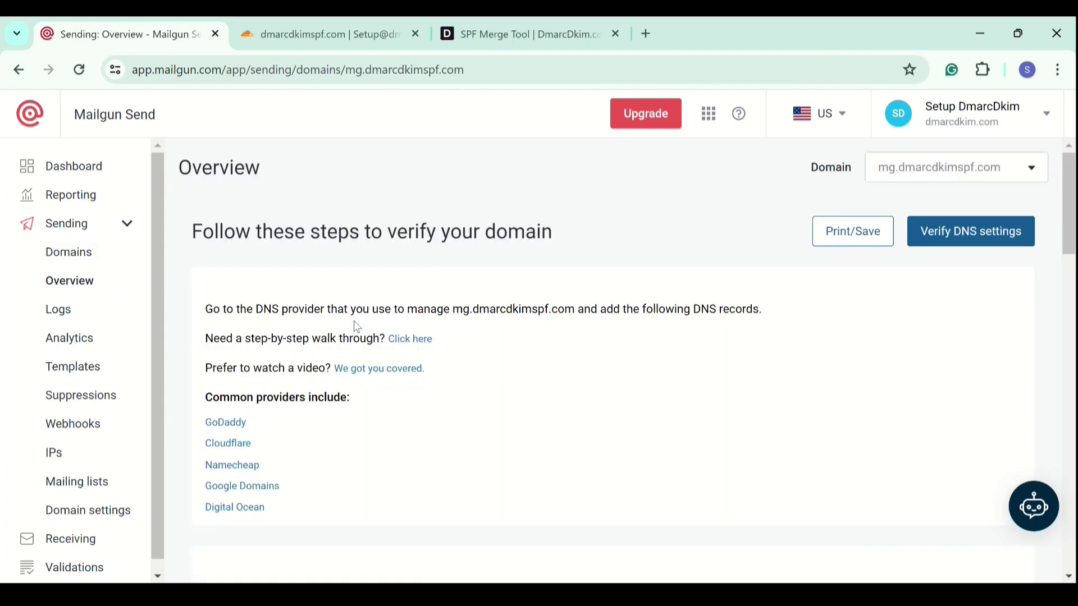
scroll(down, 3)
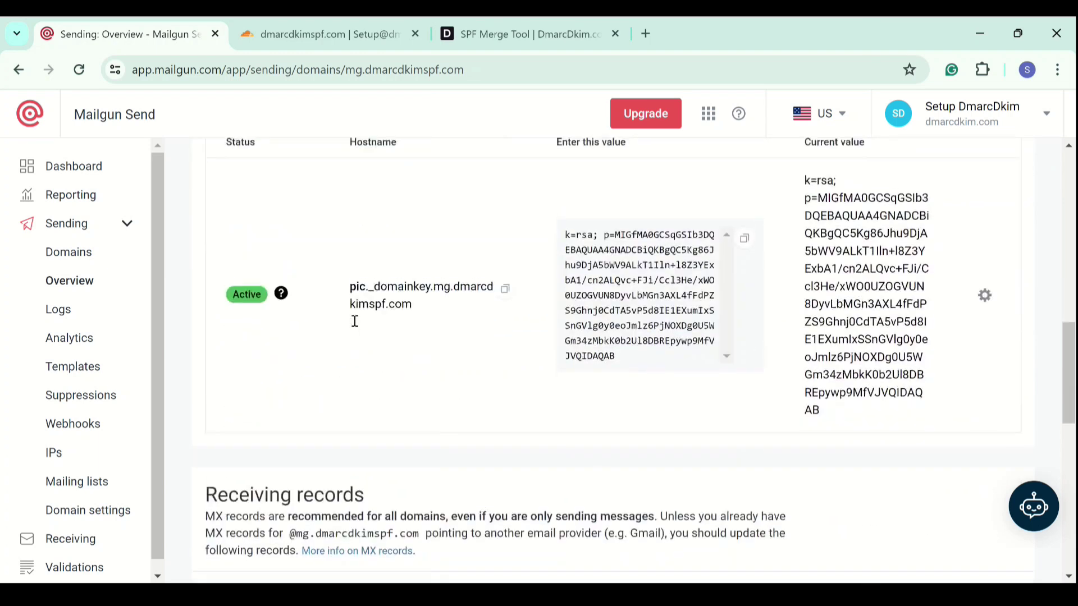
scroll(down, 3)
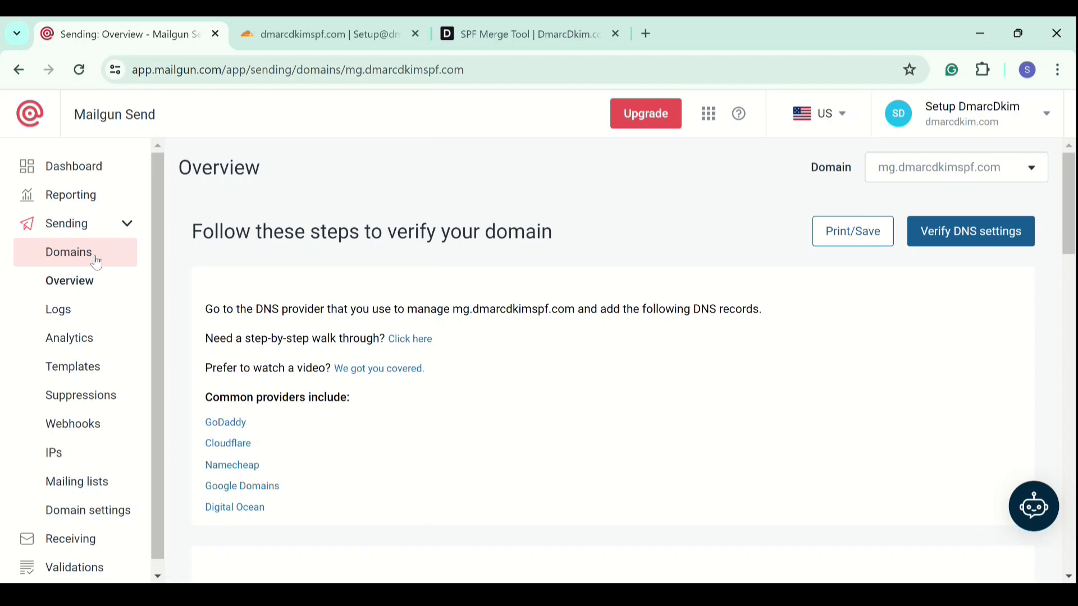
click(68, 252)
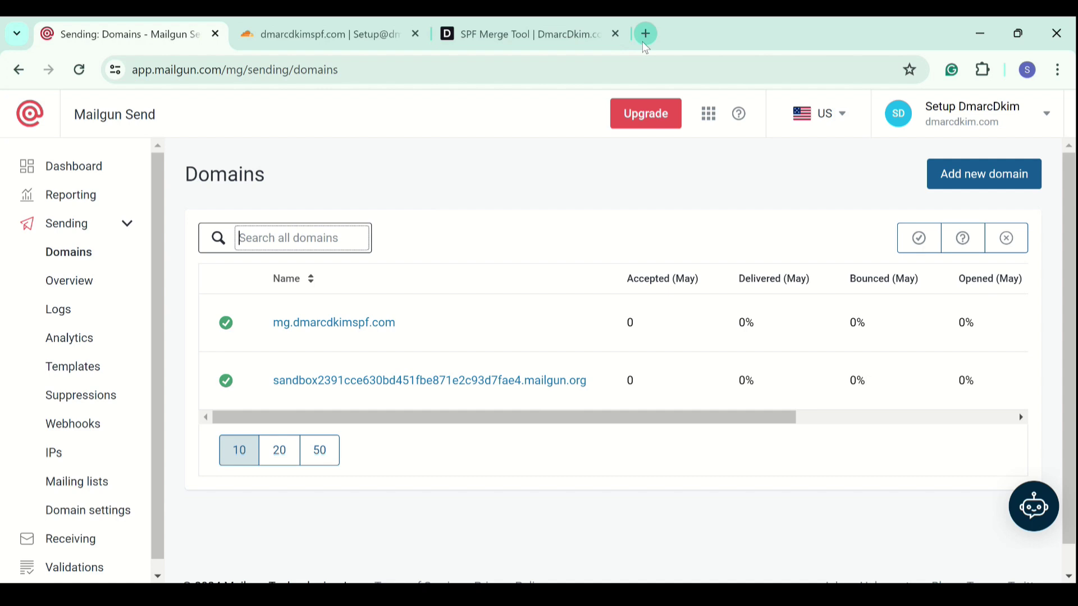
Check dmarcdkimspf.com on DmarcDkim.com and select the _dmarc.dmarcdkimspf.com record host.
click(520, 34)
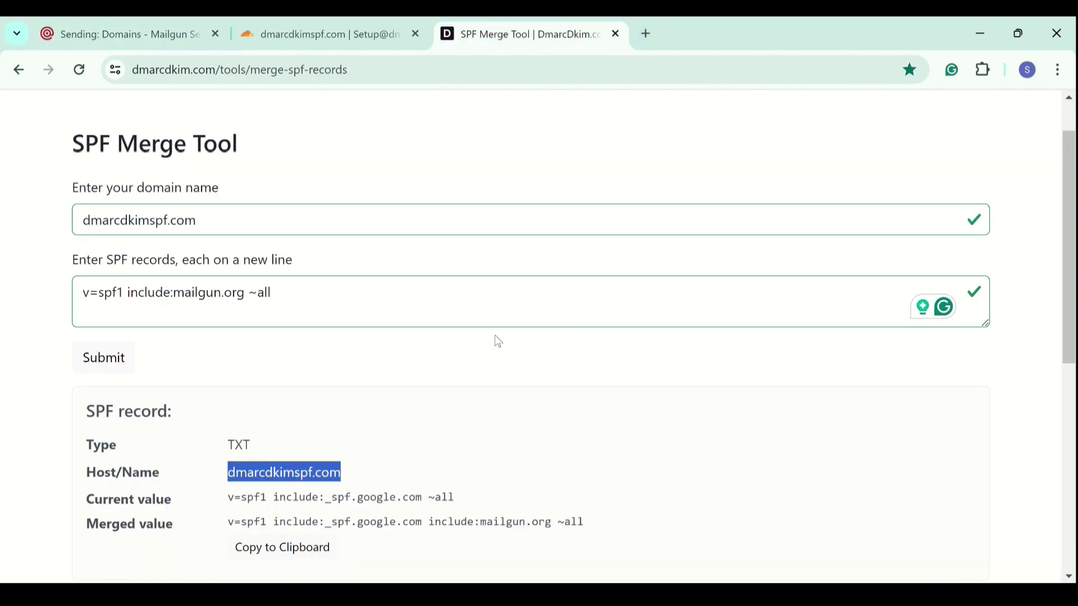
scroll(down, 3)
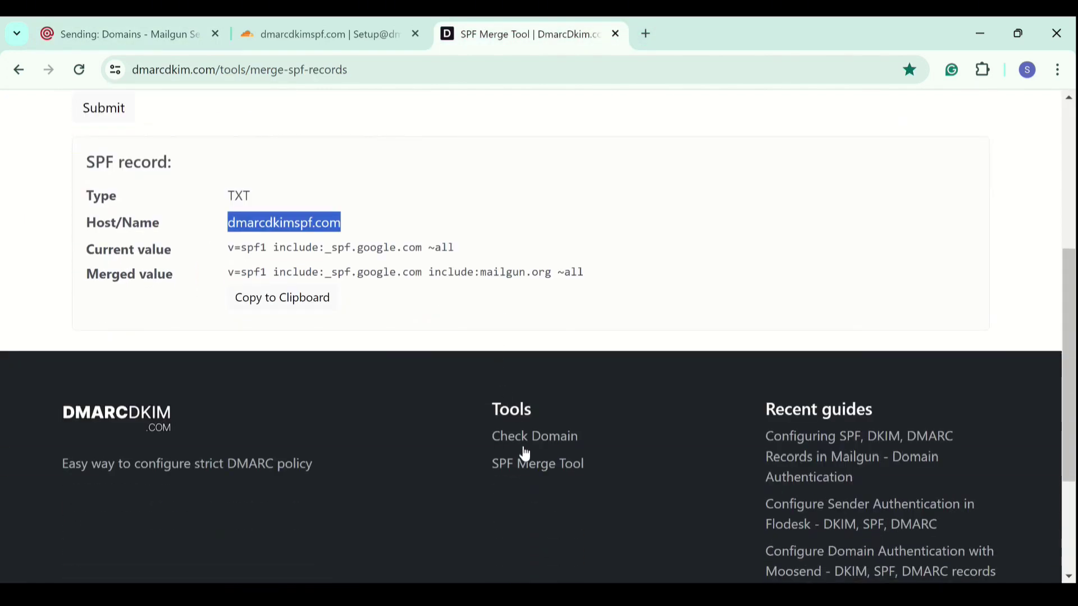
mouse_move(514, 446)
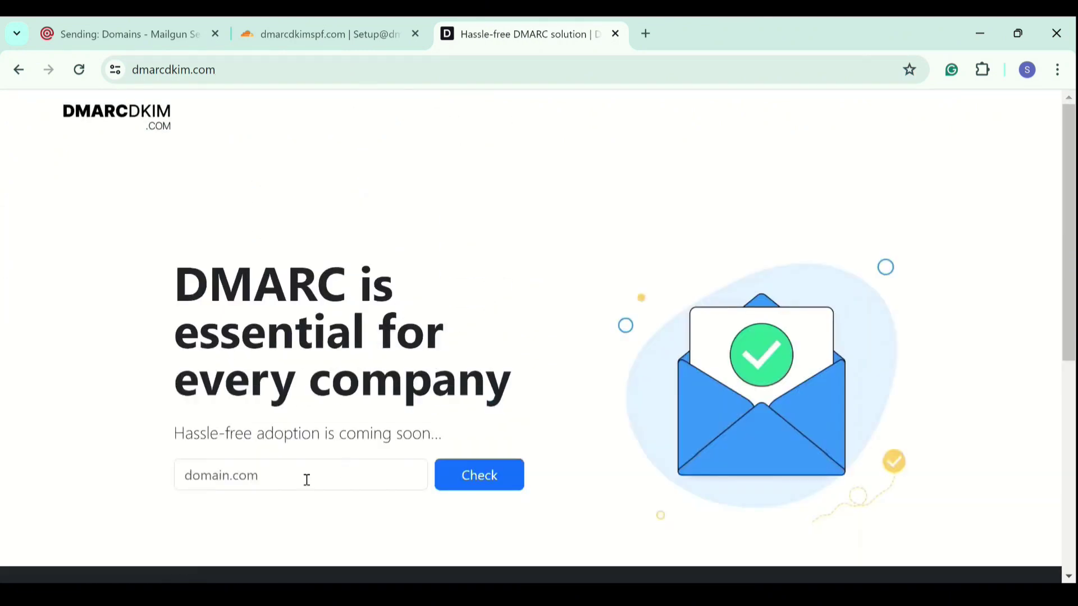
text(dmarcdkimspf.com)
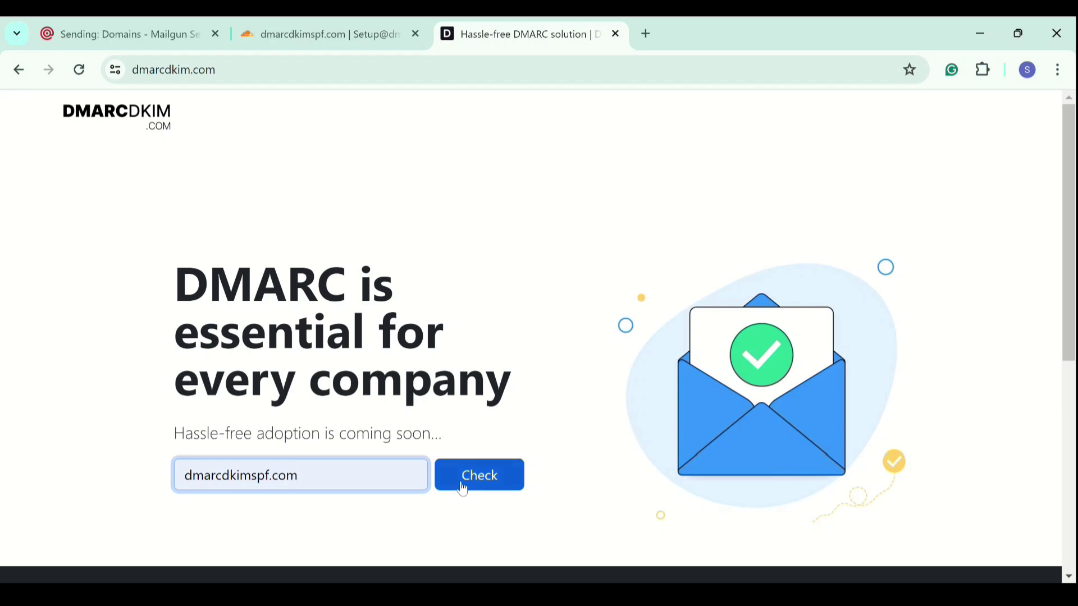
click(479, 475)
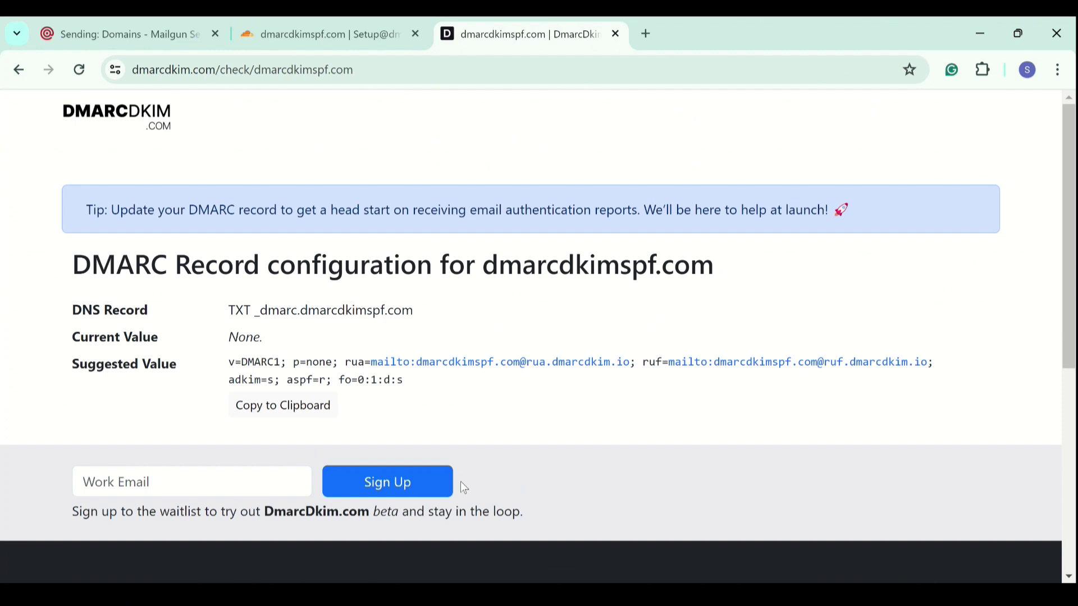
double_click(333, 310)
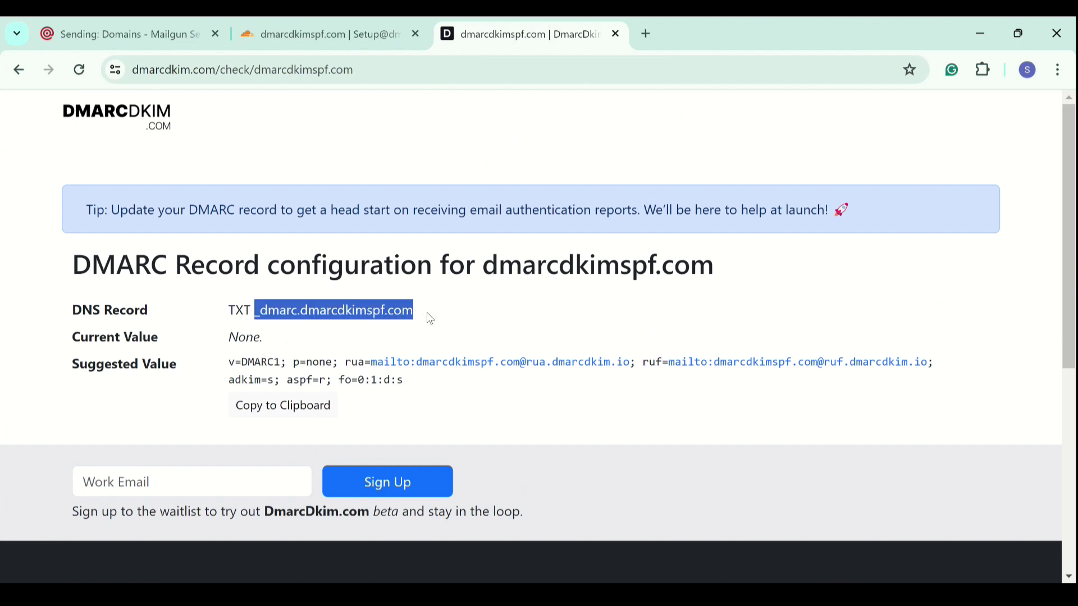
mouse_move(326, 171)
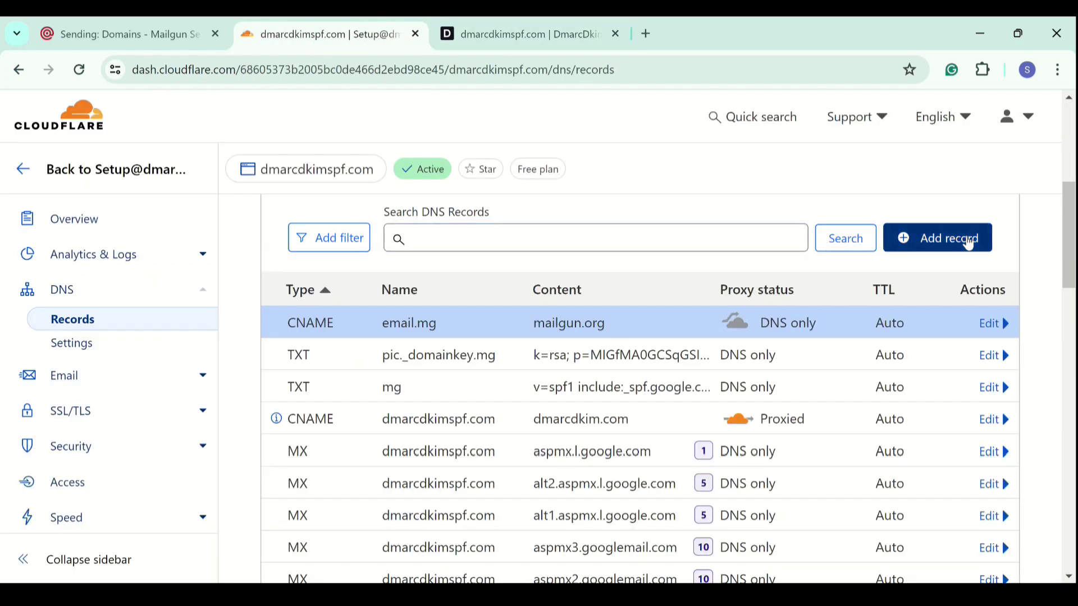
Save a TXT record _dmarc.dmarcdkimspf.com with the suggested DMARC1 value, then return to Mailgun.
click(949, 238)
text(TXT)
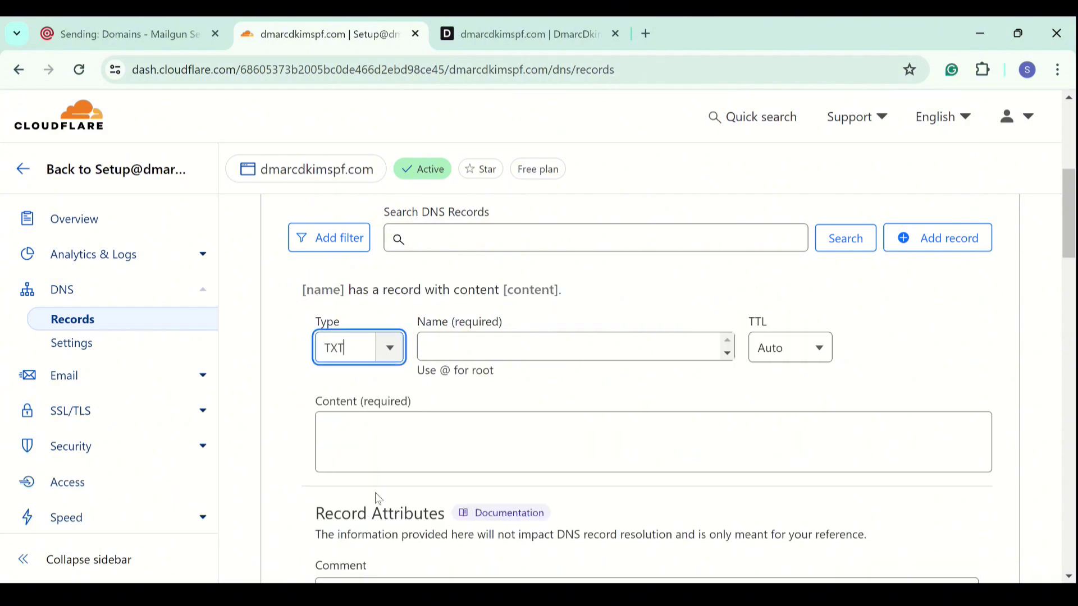
text(_dmarc.dmarcdkimspf.com)
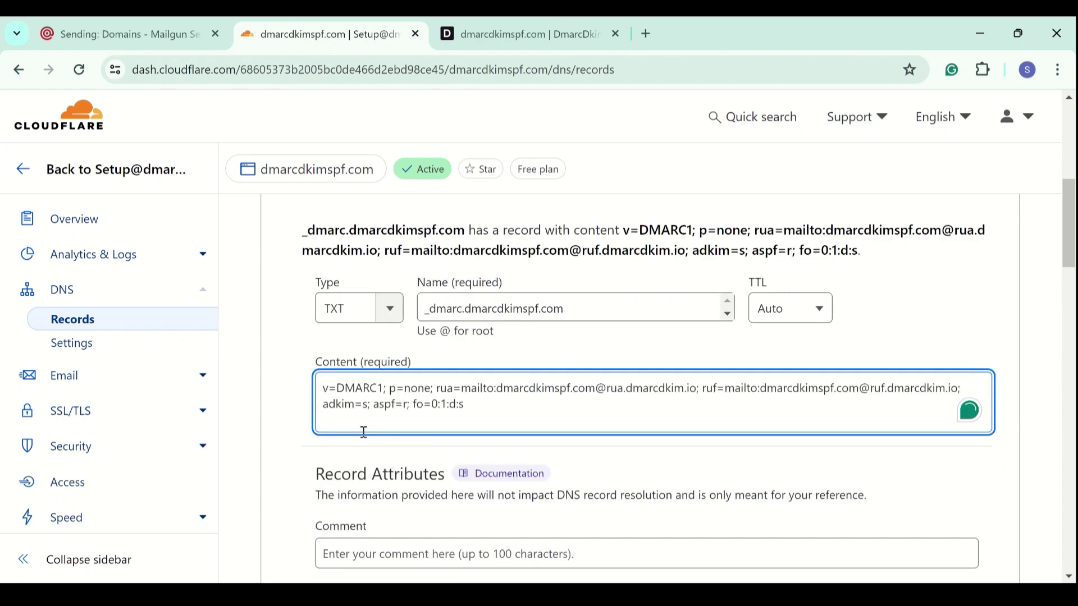
scroll(down, 3)
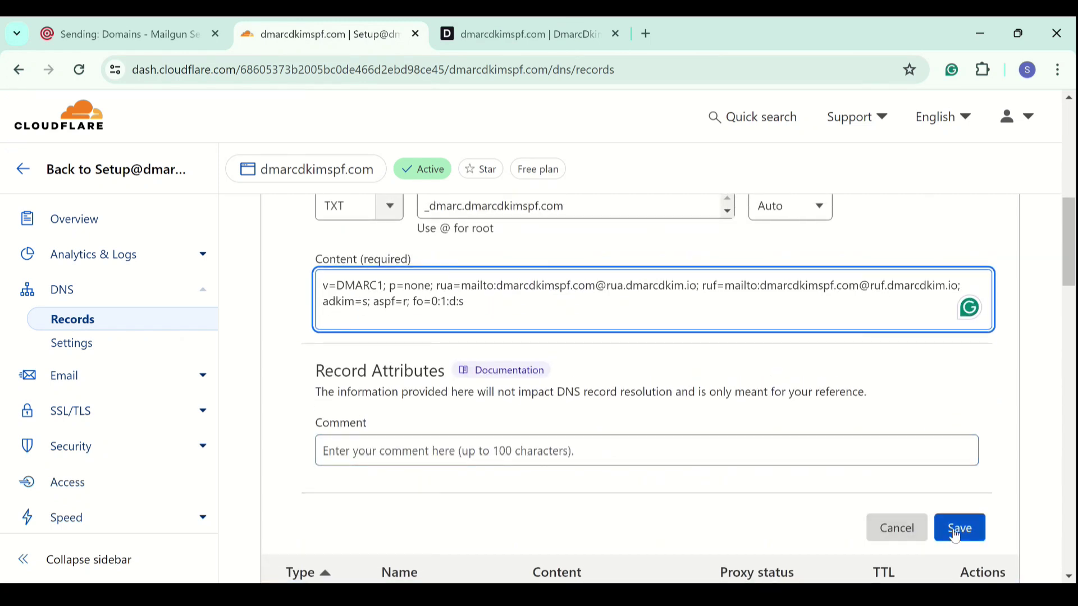
click(960, 527)
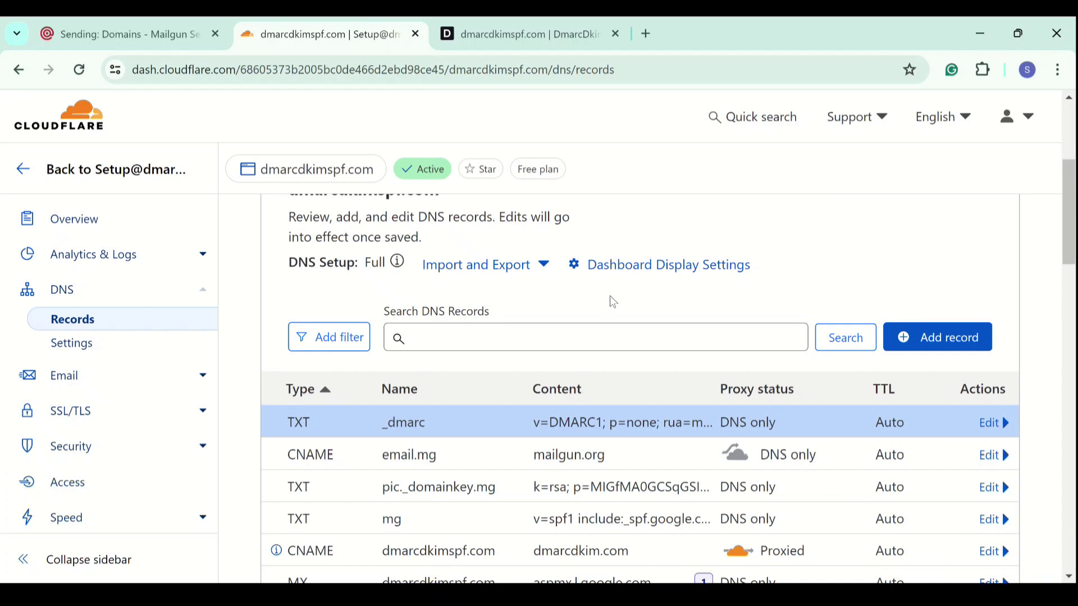
click(129, 34)
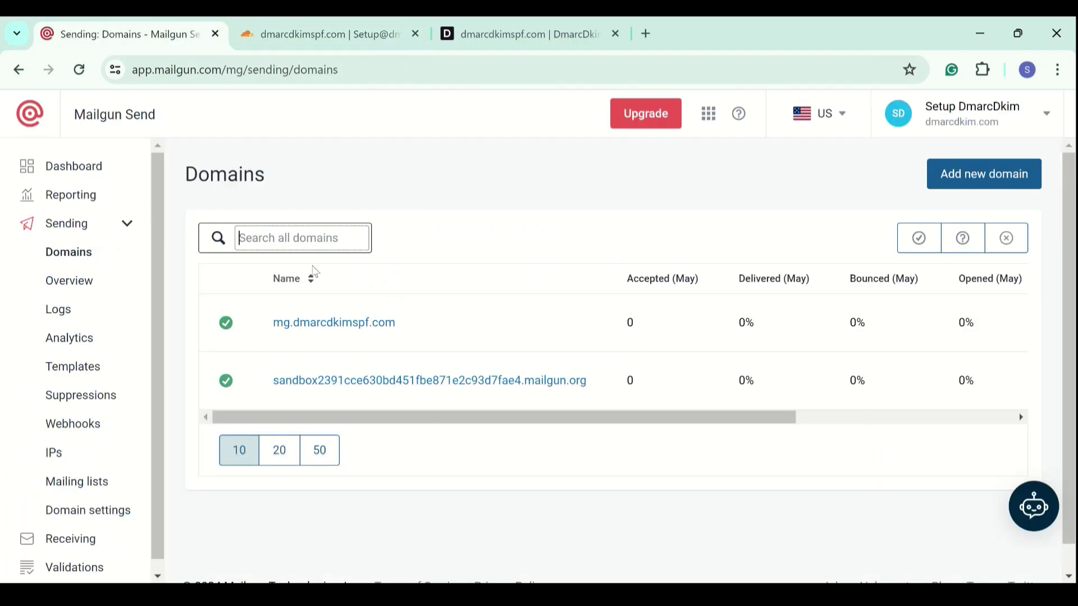